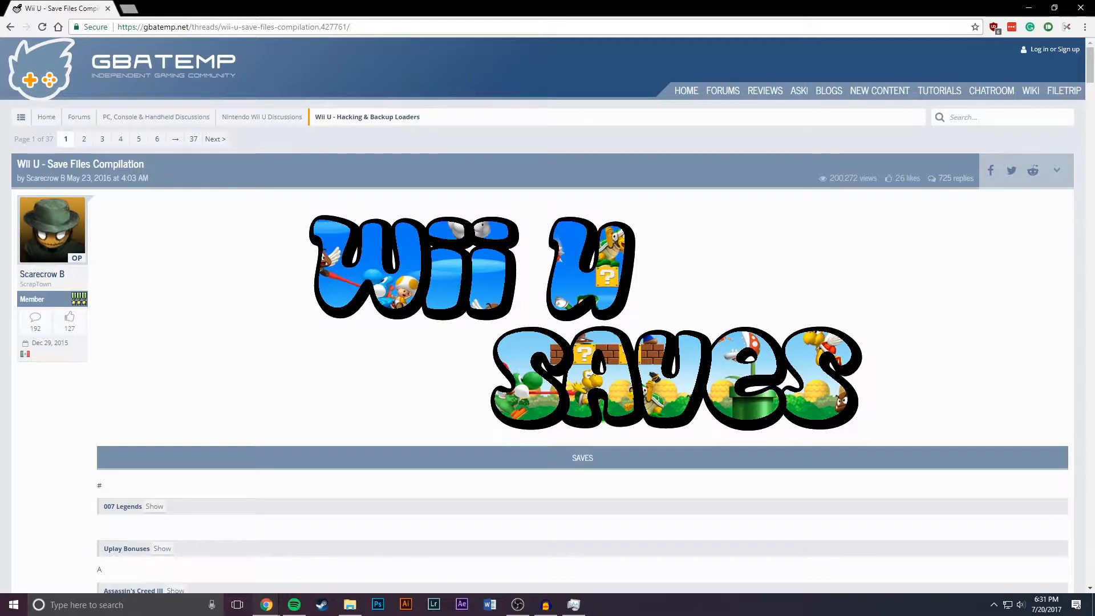
- Reveal the Mario Kart 8 saves and follow the 100% DLC MK8 [AMKE01].zip link
scroll(down, 3)
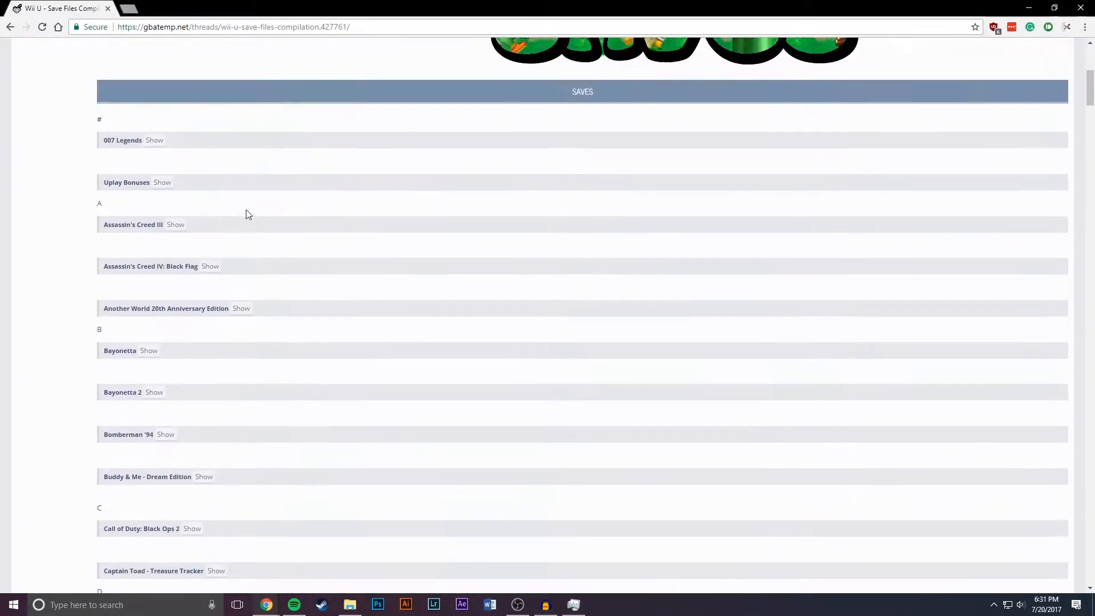
scroll(down, 3)
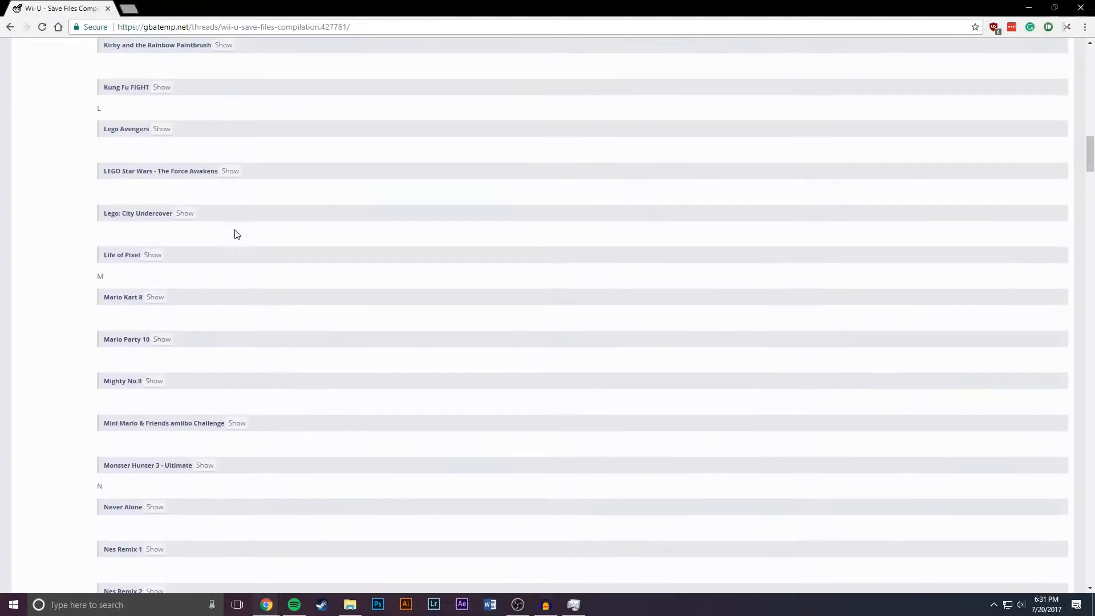
click(156, 297)
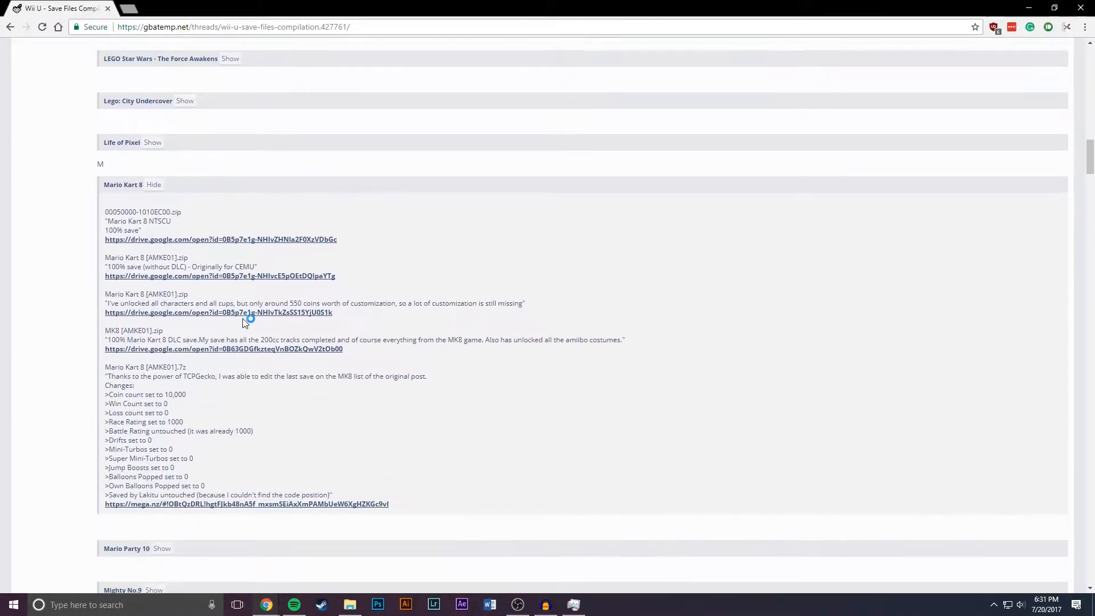
click(223, 349)
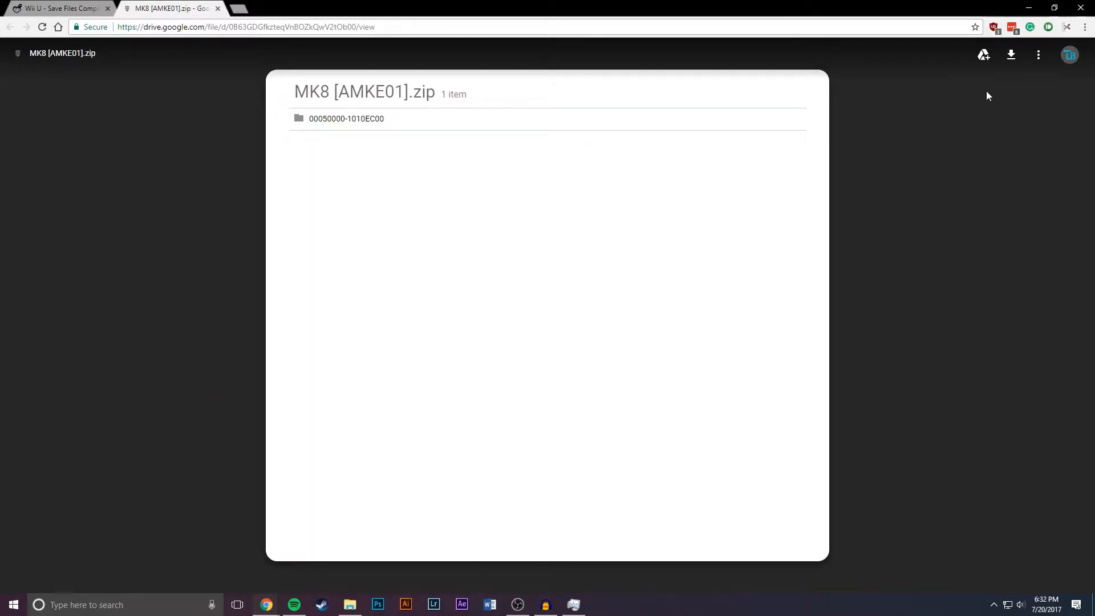
- Download MK8 [AMKE01].zip into Cemu\Downloads and return to the GBAtemp thread
click(1010, 54)
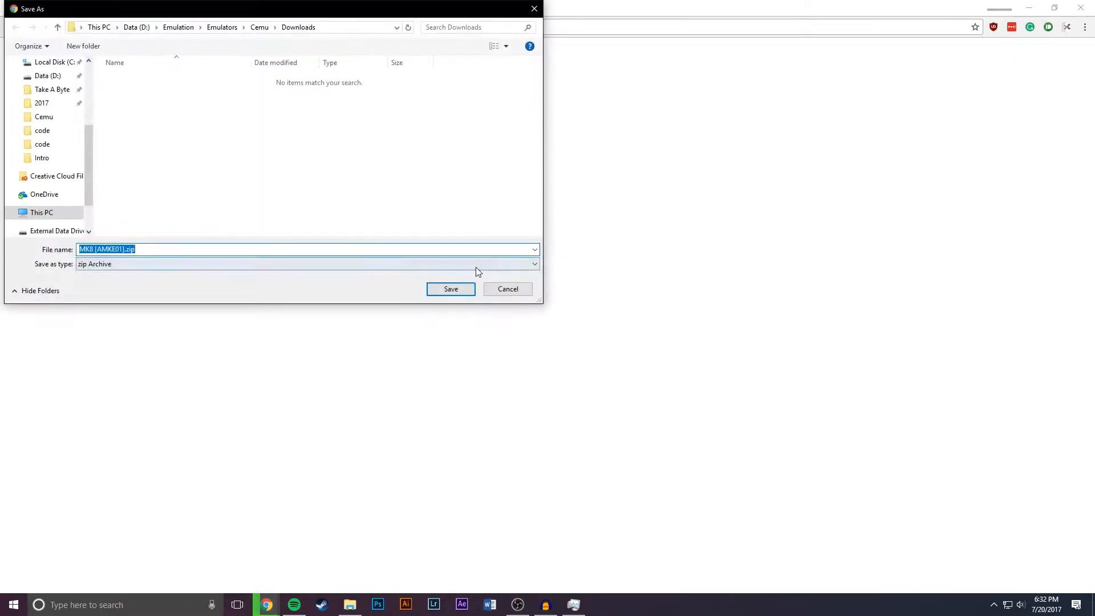
click(451, 288)
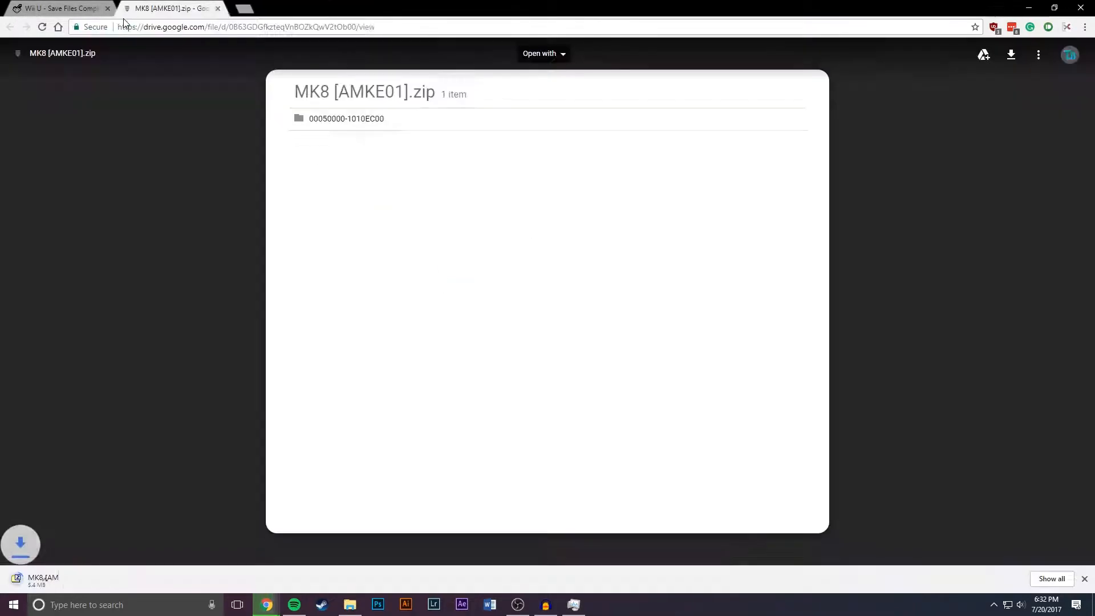
click(55, 9)
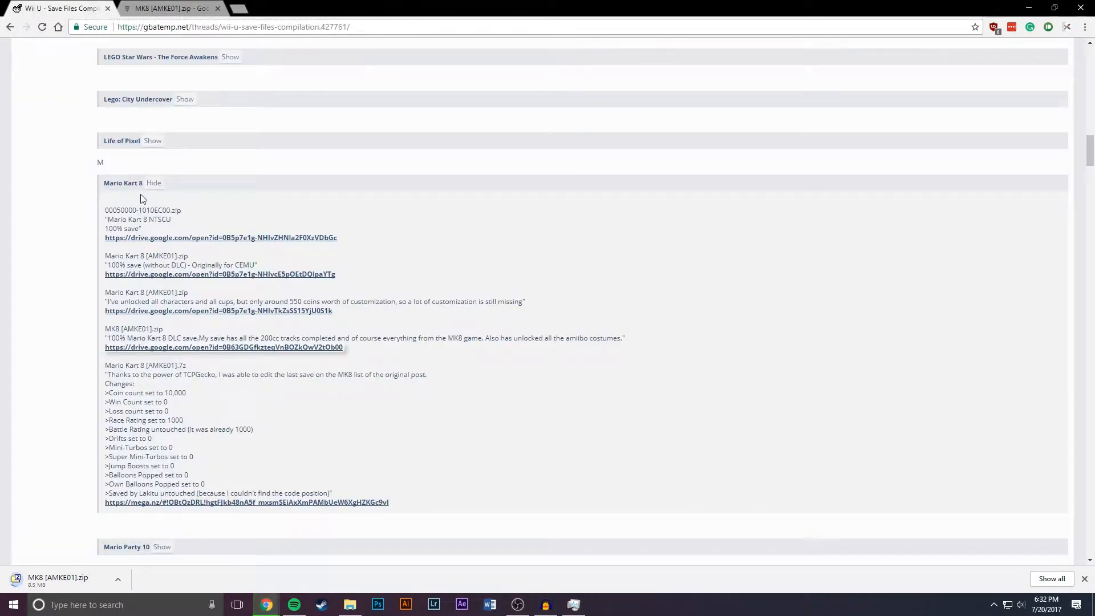
- Reveal the Super Mario 3D World saves and follow the USA 100% Complete zip link
scroll(down, 3)
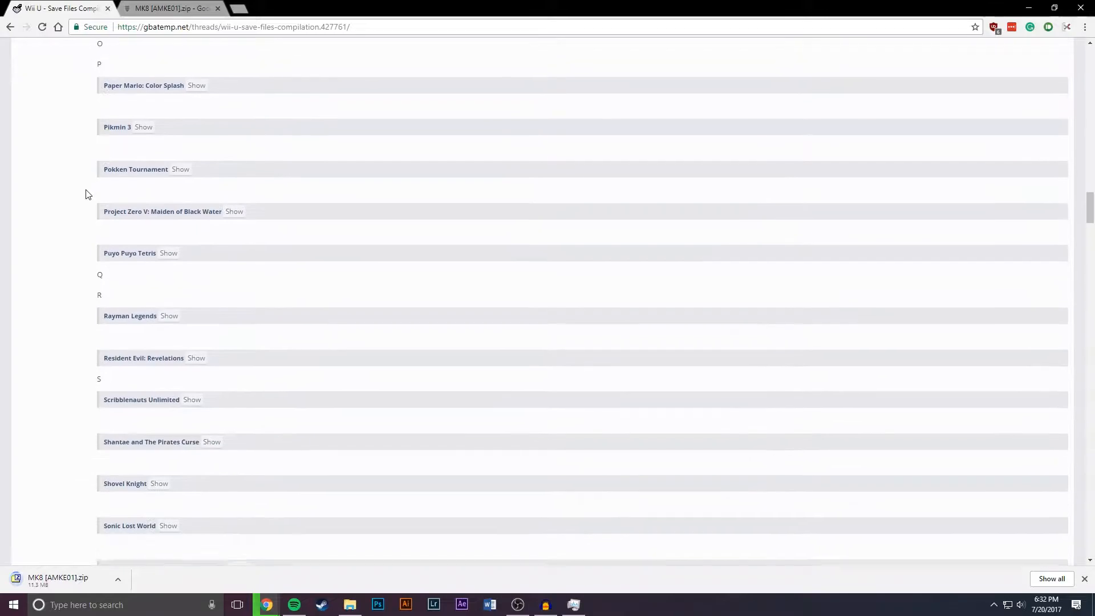
scroll(down, 3)
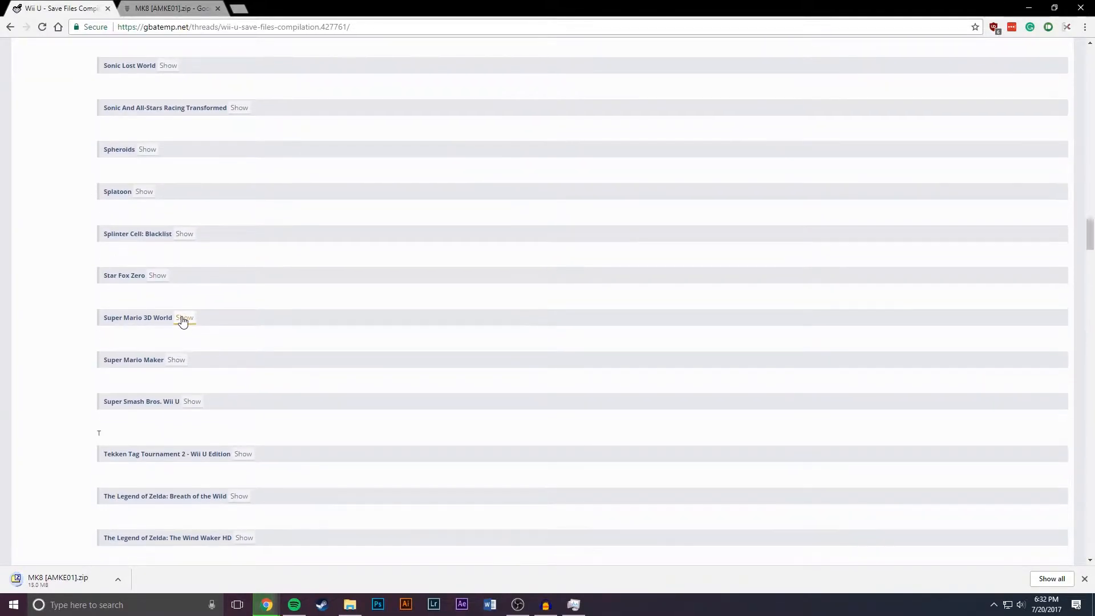
click(183, 317)
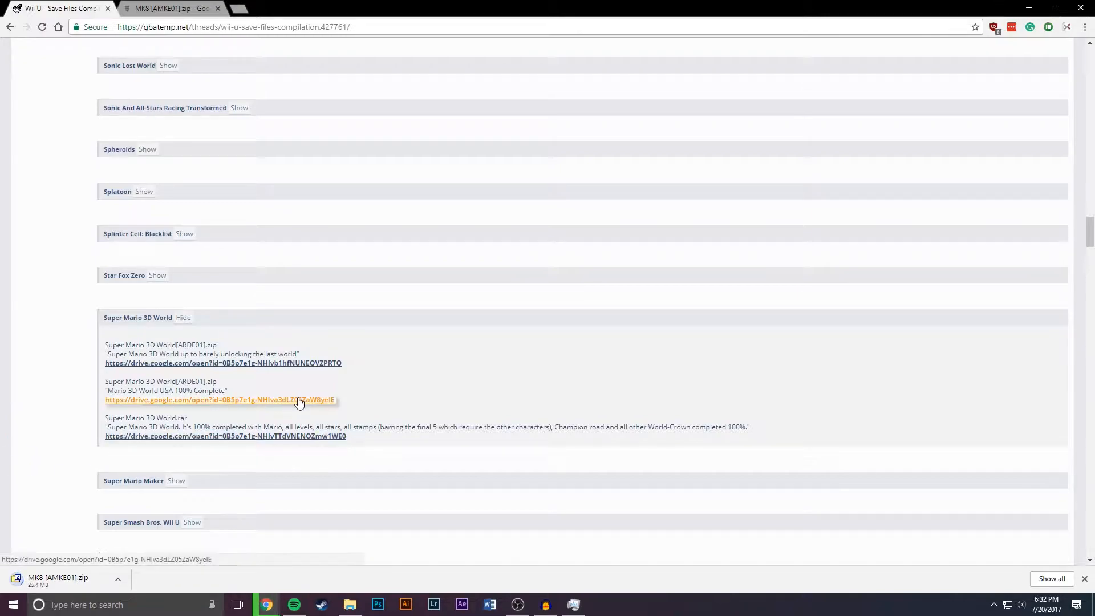
click(219, 400)
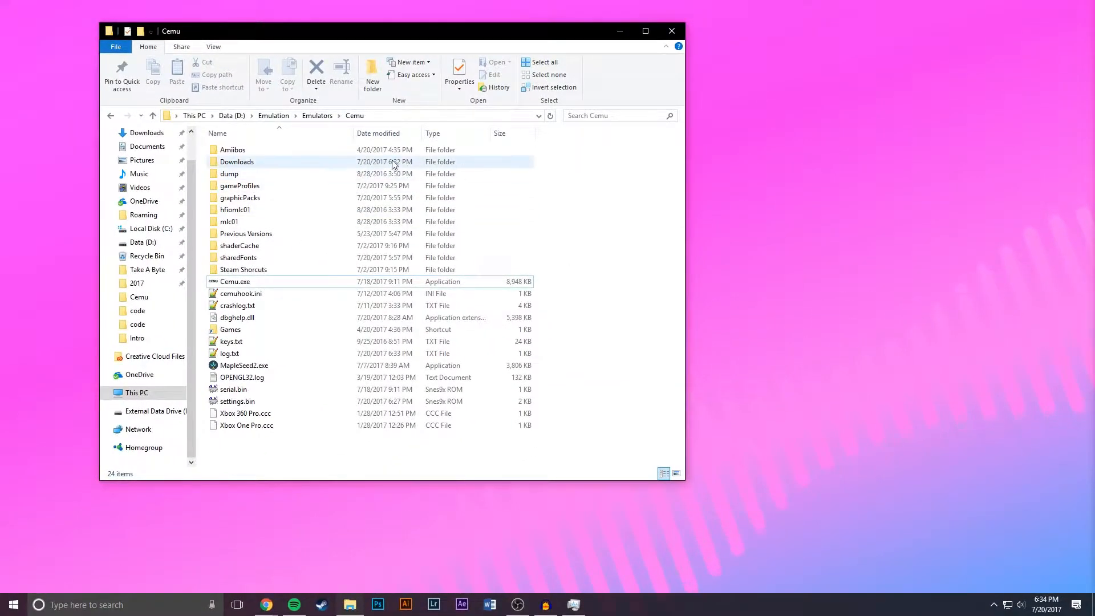
- Enter Cemu's Downloads folder, briefly preview MK8 [AMKE01].zip in 7-Zip, then close it
click(237, 161)
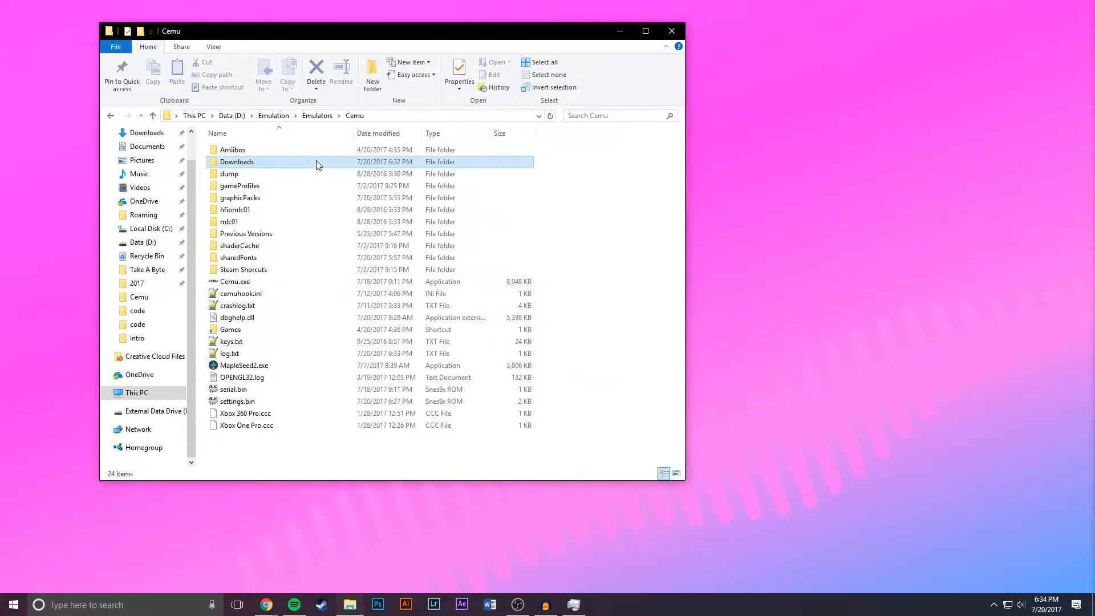
double_click(238, 162)
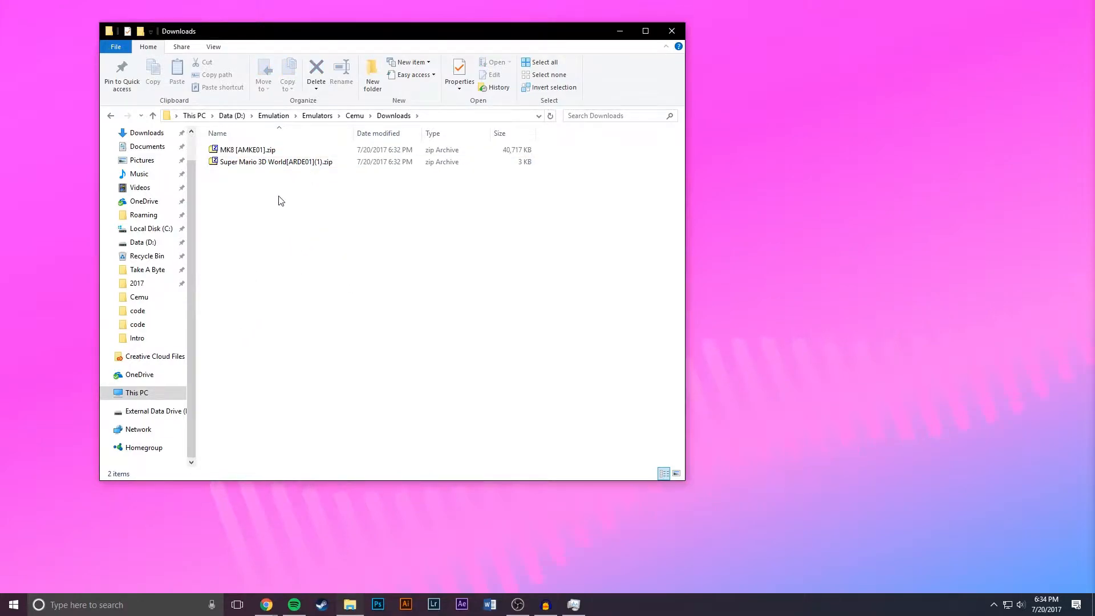
double_click(244, 150)
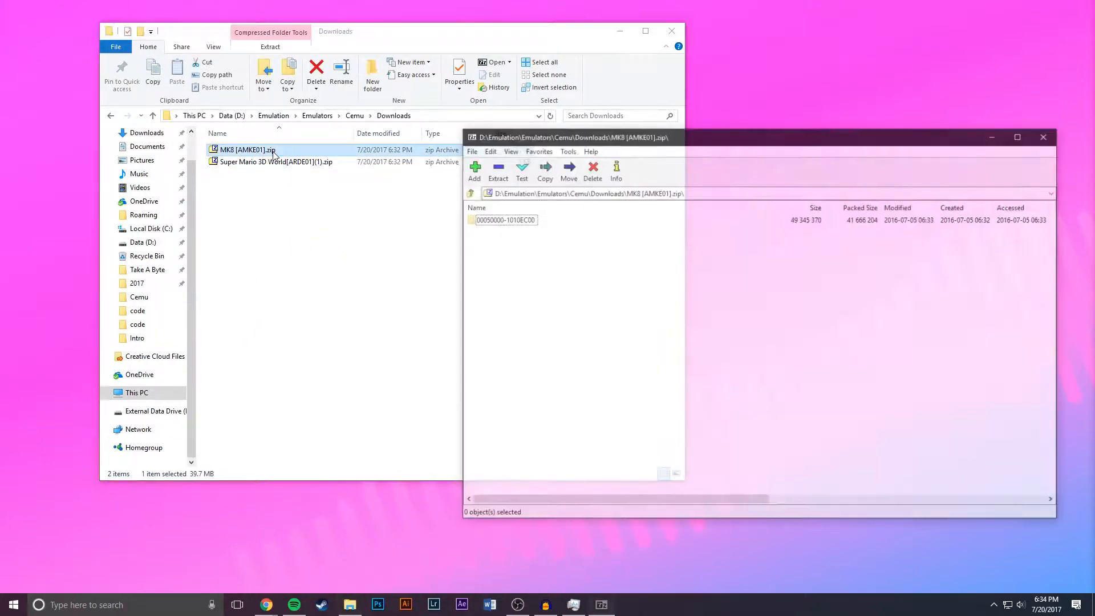
click(1041, 138)
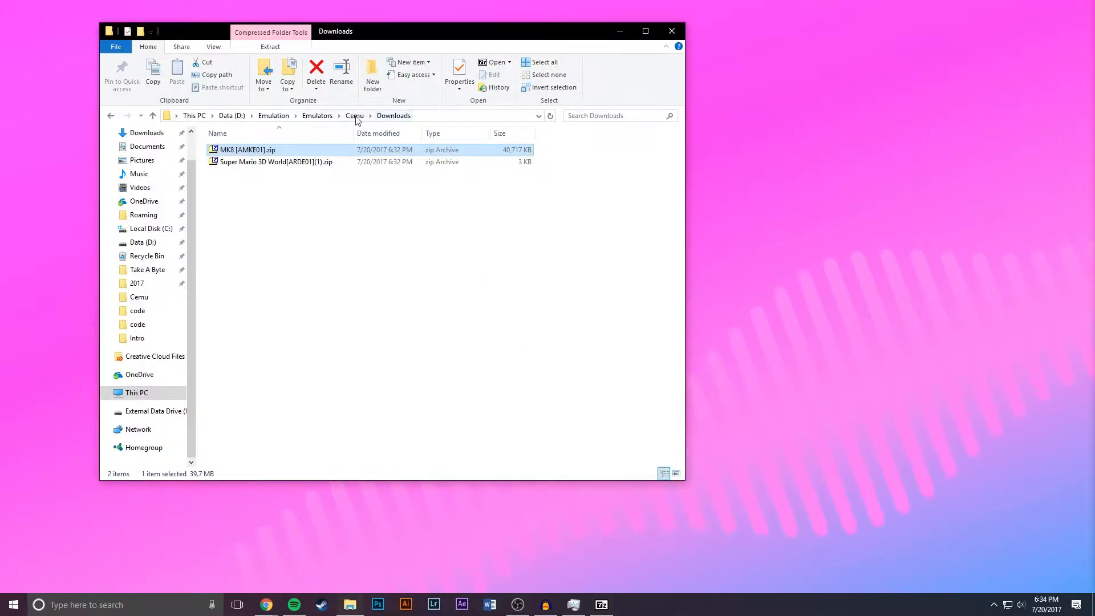
- Launch Cemu.exe from the Cemu folder and load Mario Kart 8's Turbo.rpx
click(354, 116)
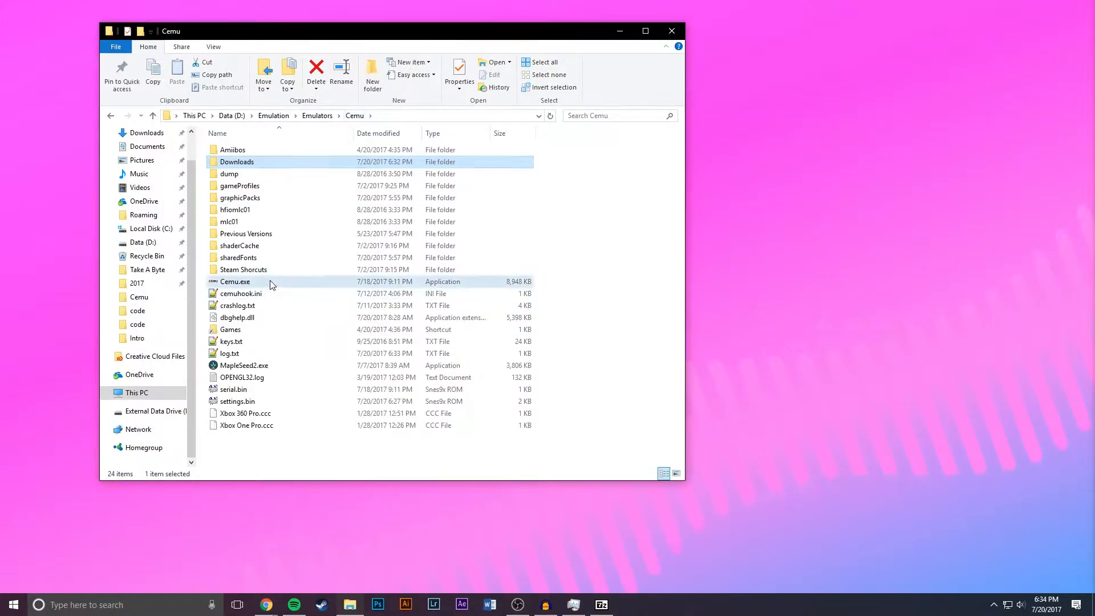
click(234, 281)
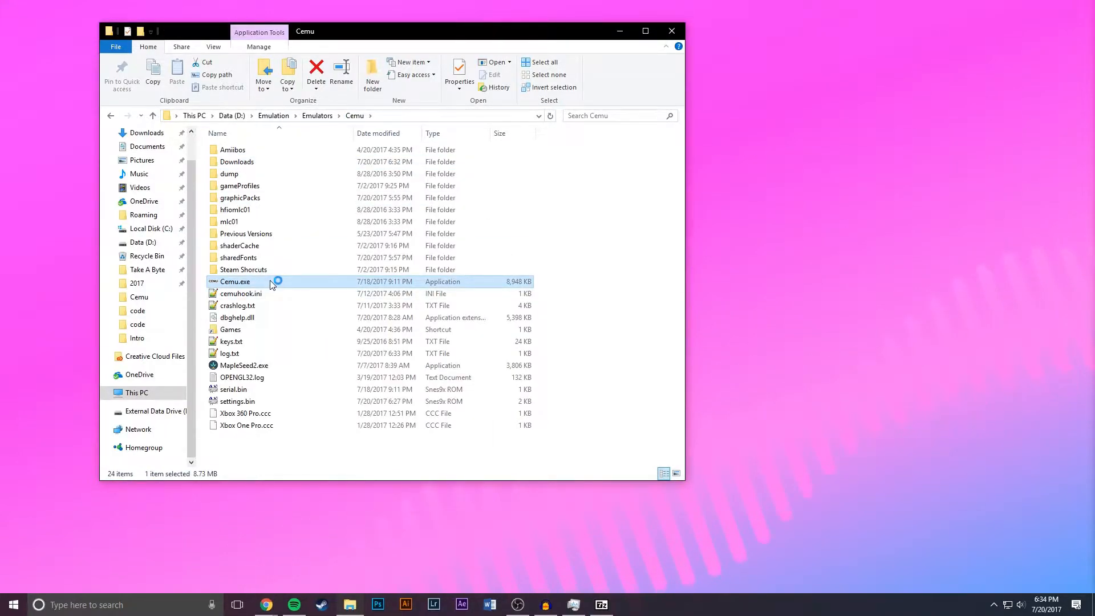
double_click(235, 282)
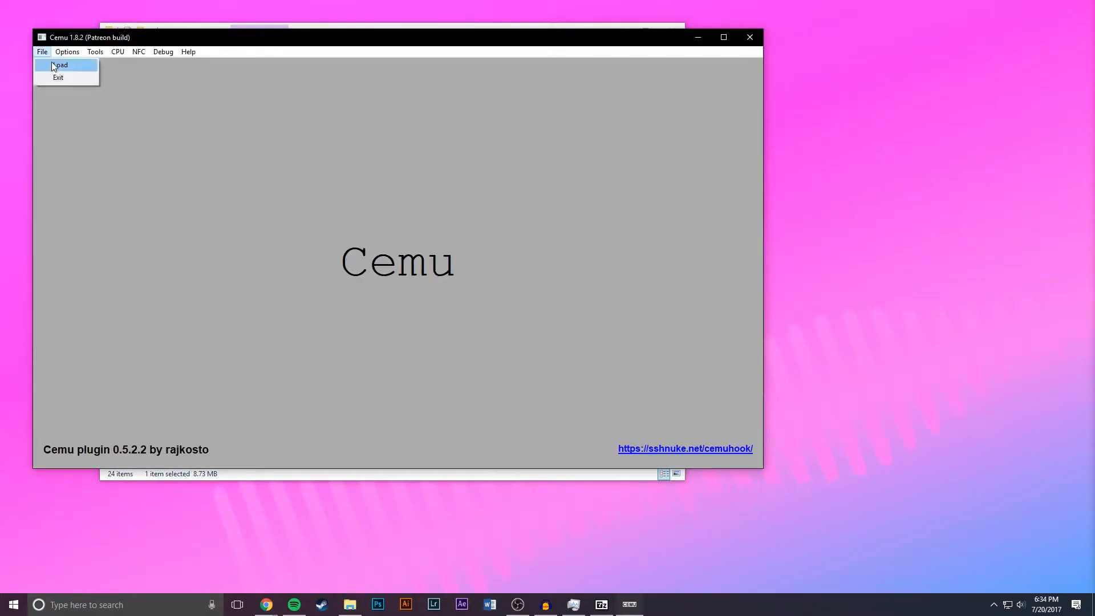
click(59, 64)
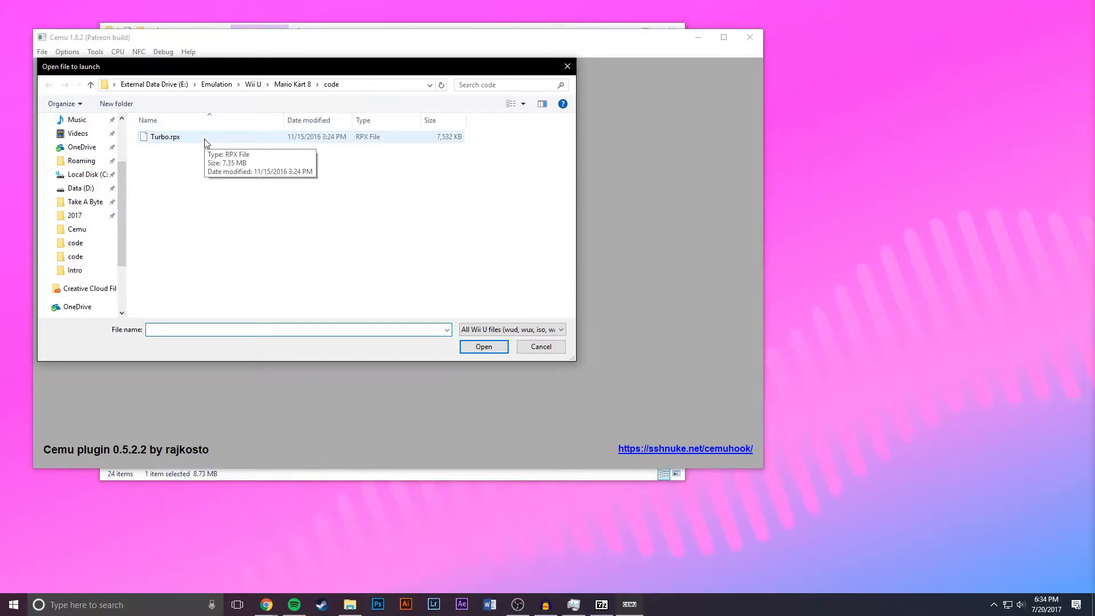
double_click(165, 137)
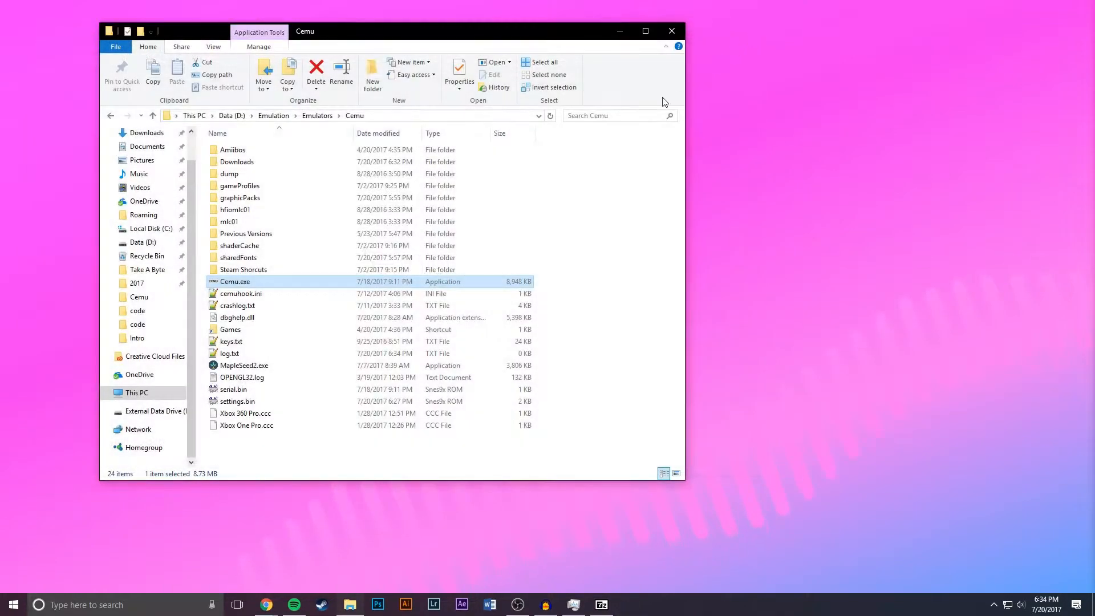
- Read saveDir 019be15c from Cemu's log.txt in Notepad++, then minimise it
double_click(229, 354)
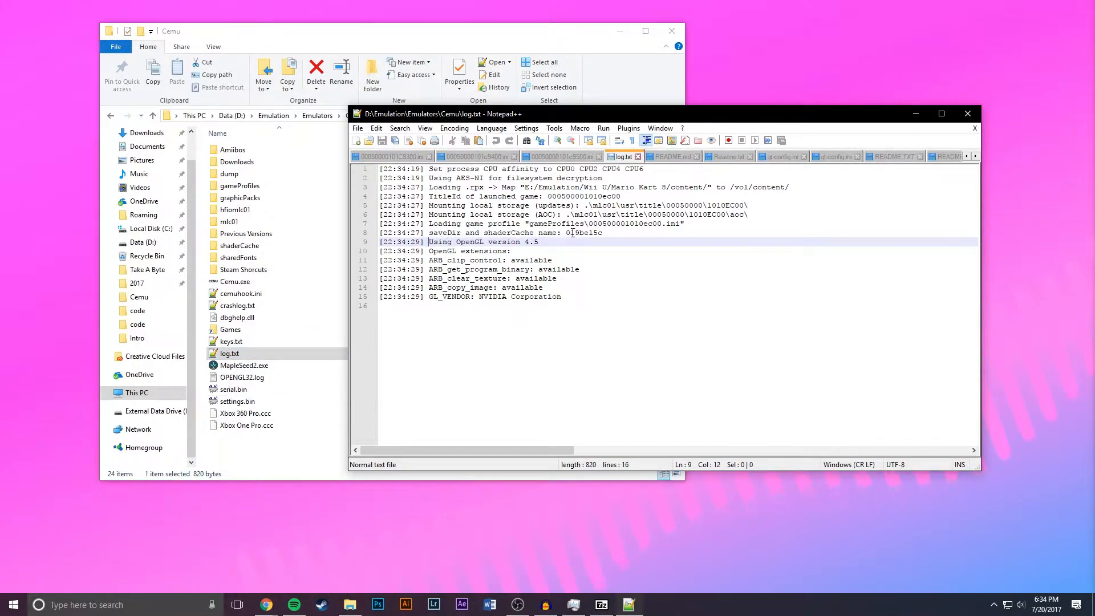
click(566, 233)
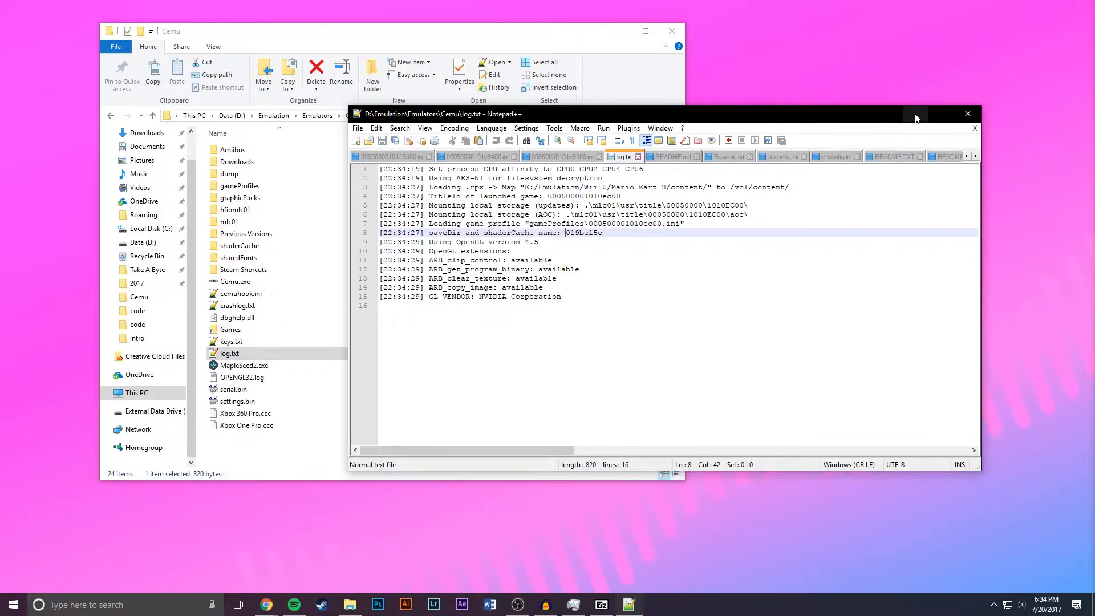
click(967, 113)
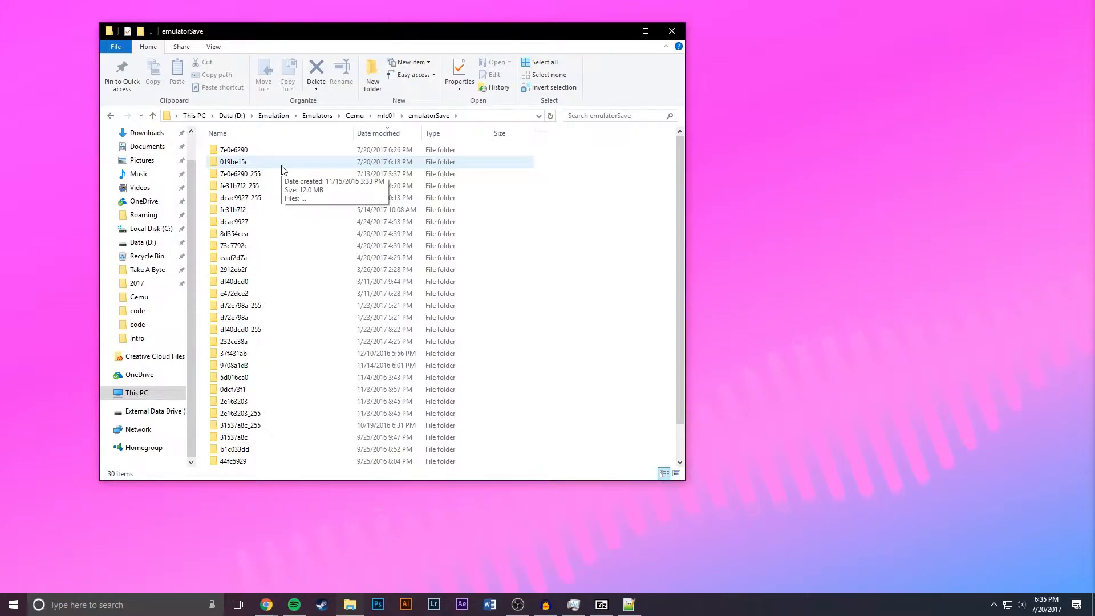
click(227, 162)
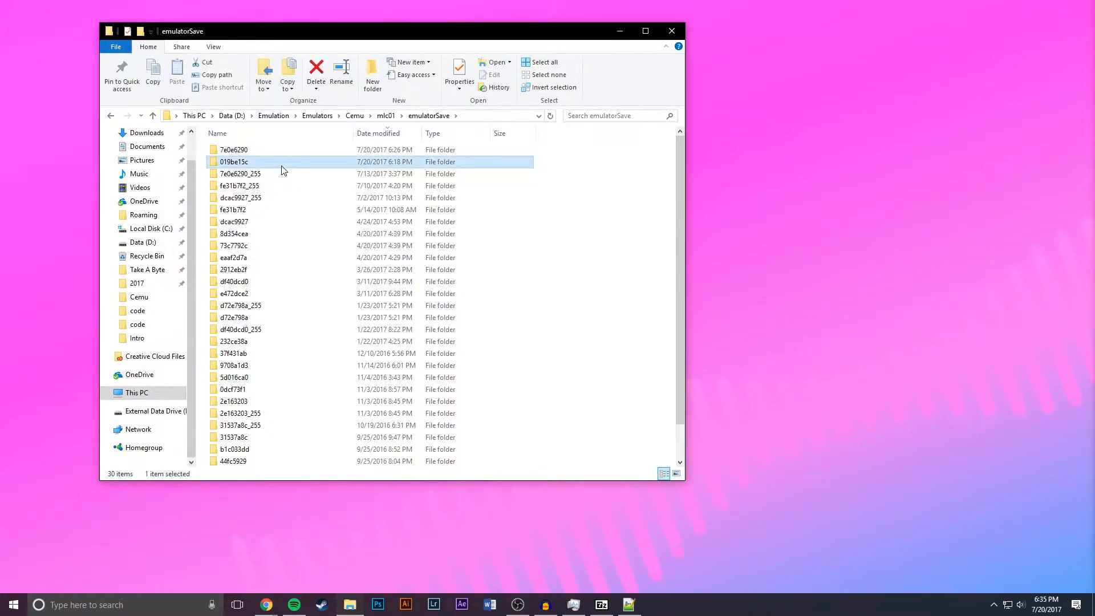
double_click(233, 162)
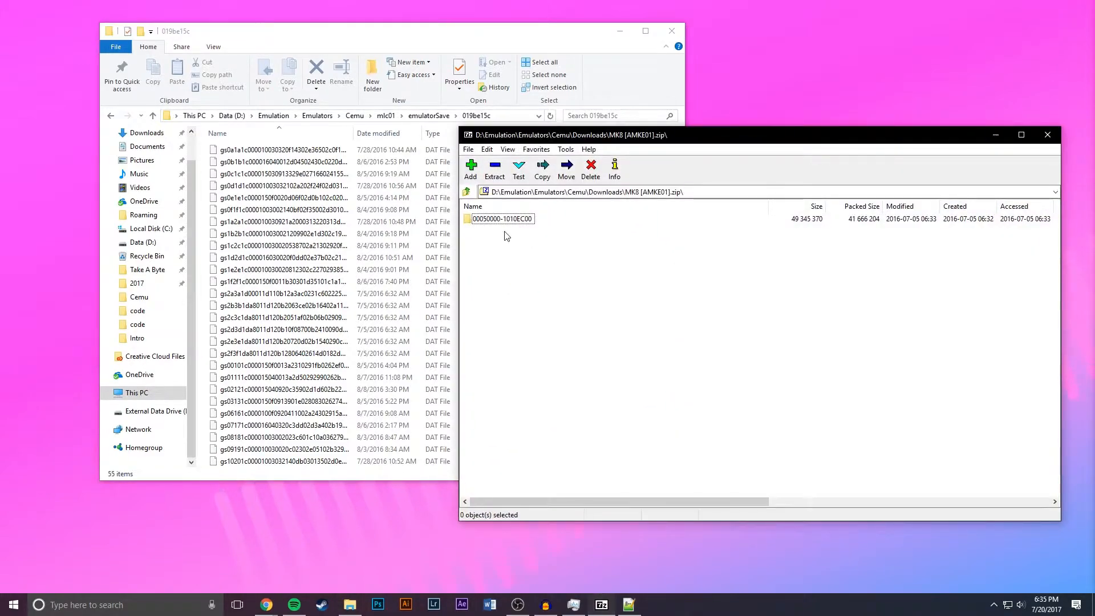
double_click(503, 217)
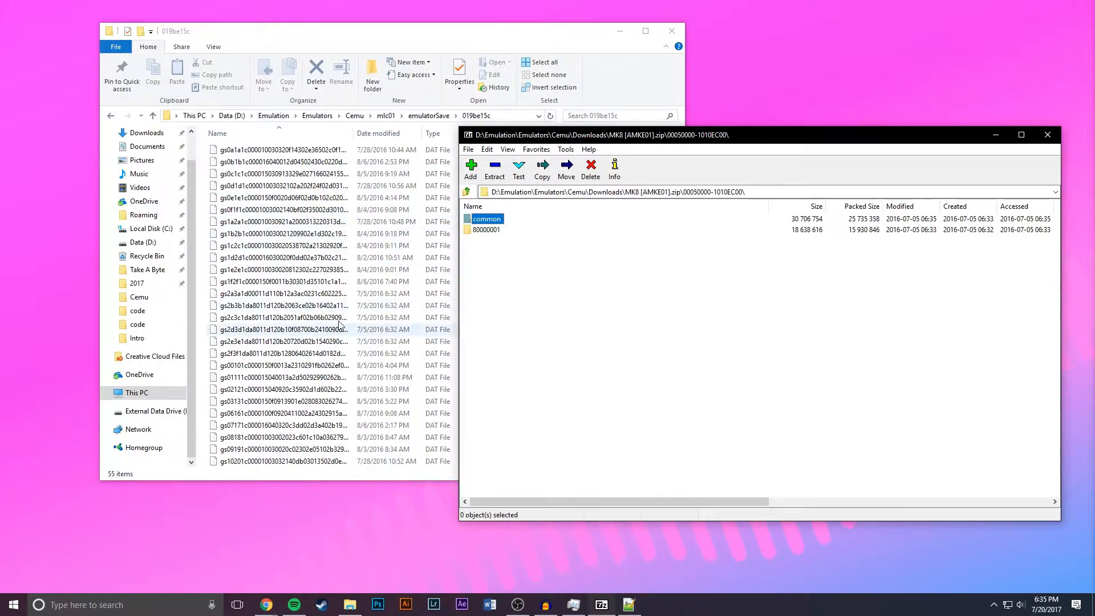
scroll(down, 3)
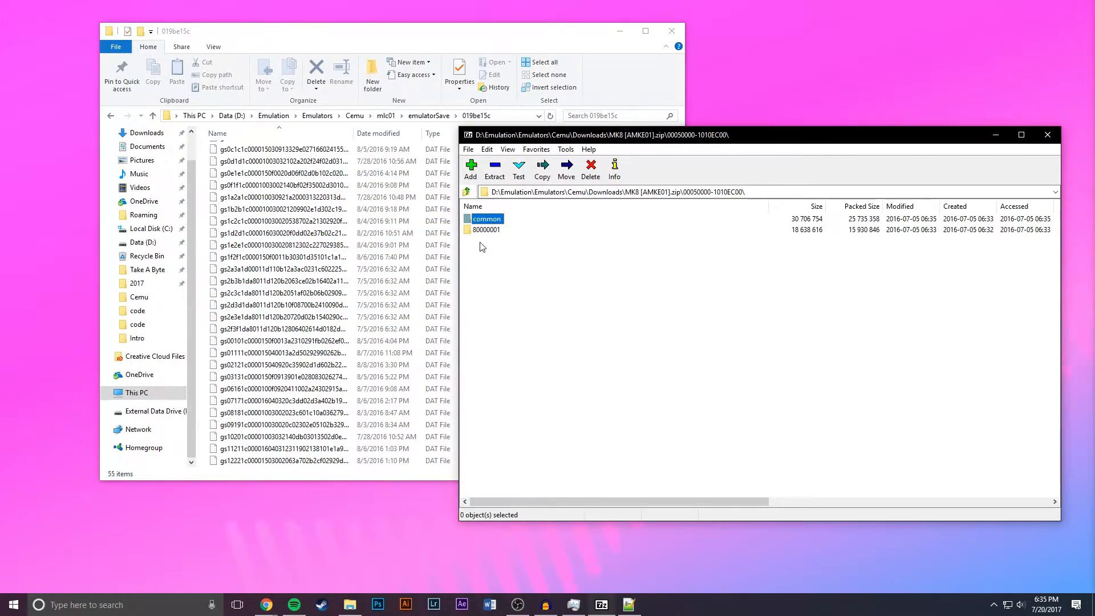
double_click(487, 218)
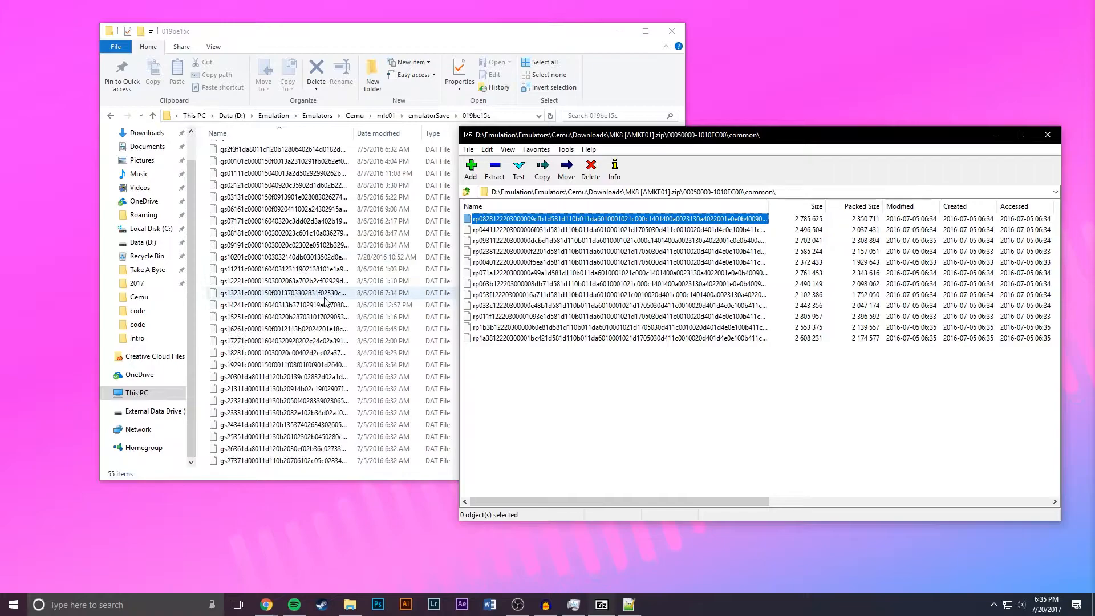
scroll(down, 3)
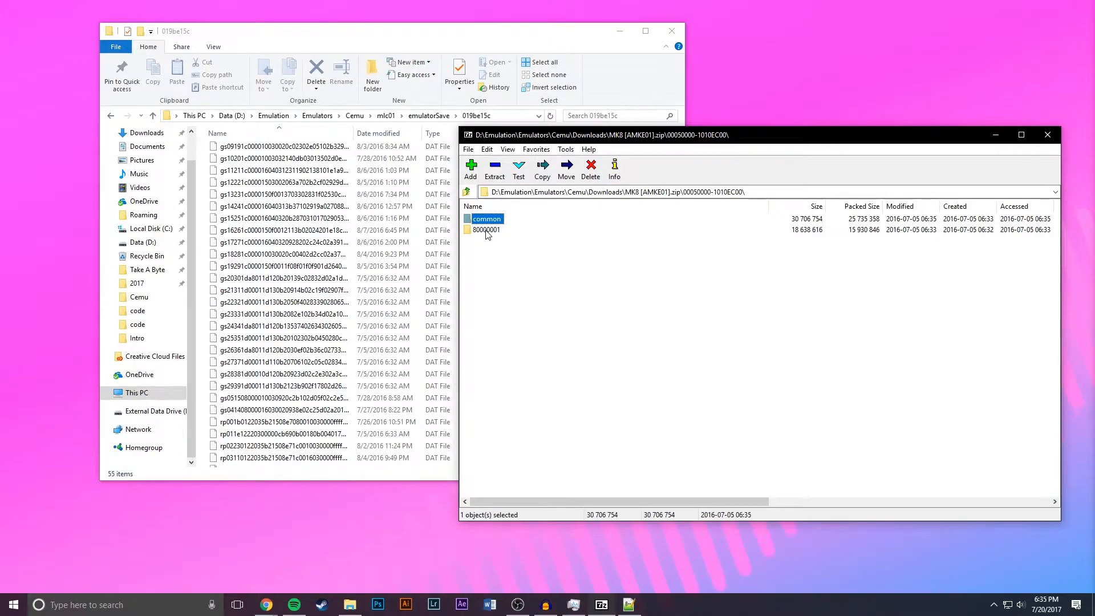
double_click(486, 231)
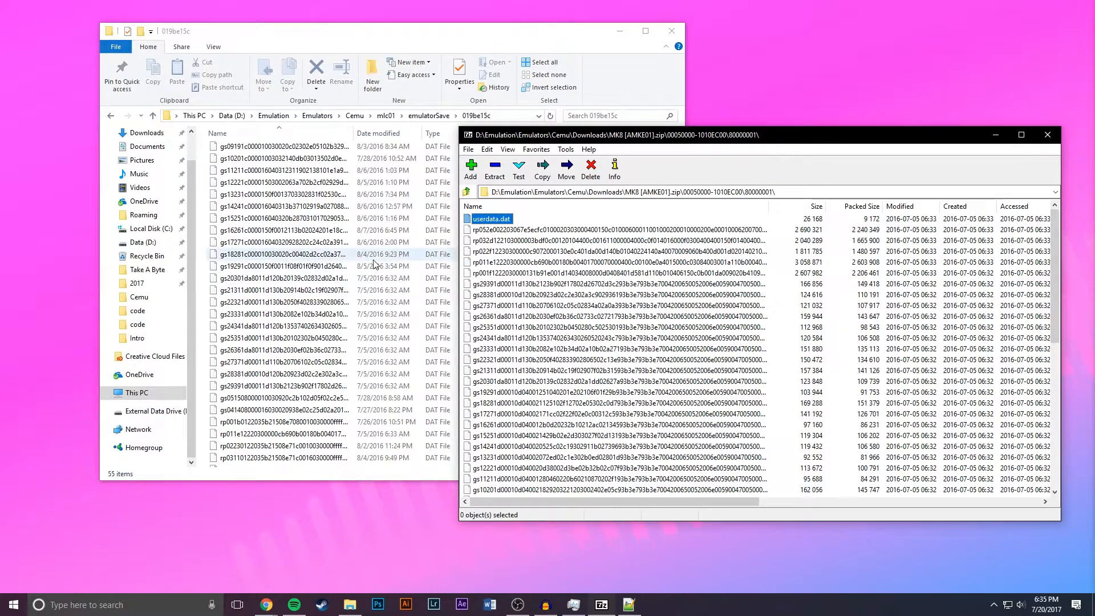
scroll(down, 3)
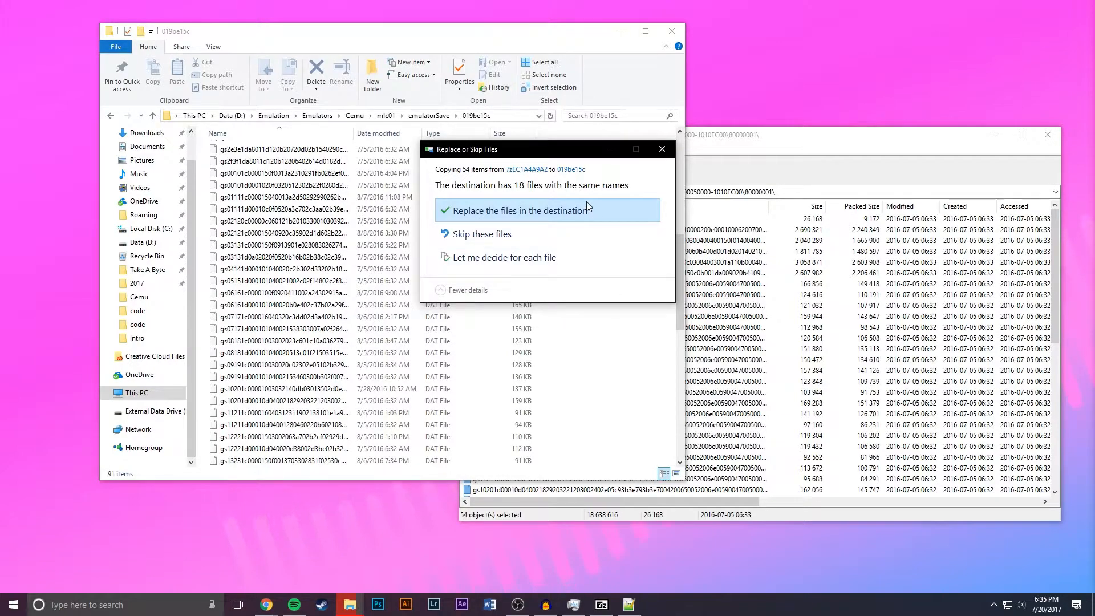
- Replace the matching save files in the 019be15c destination folder
click(520, 210)
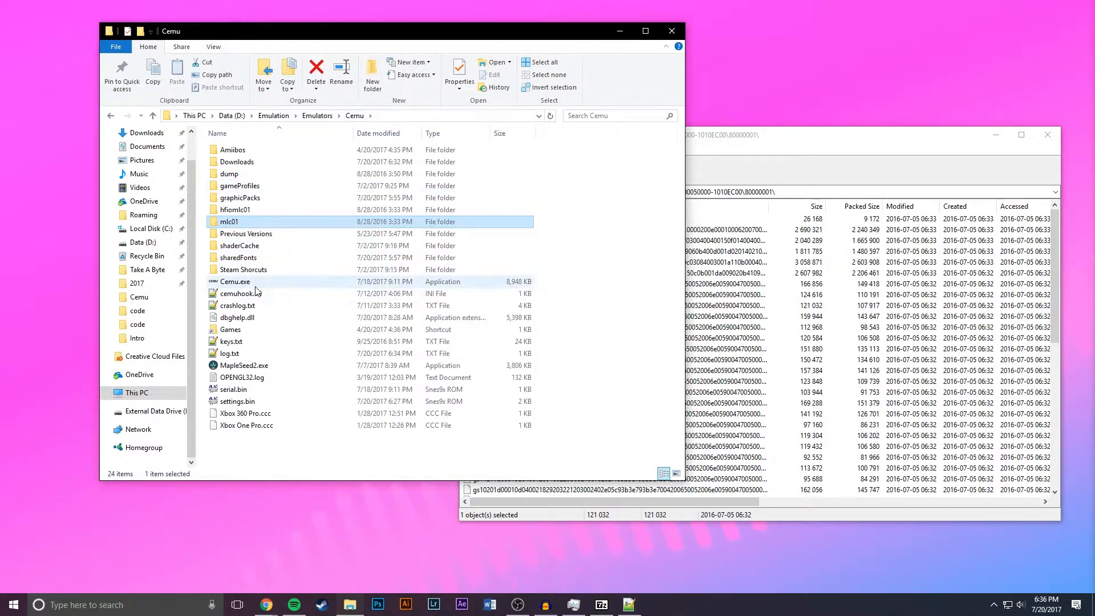
click(235, 281)
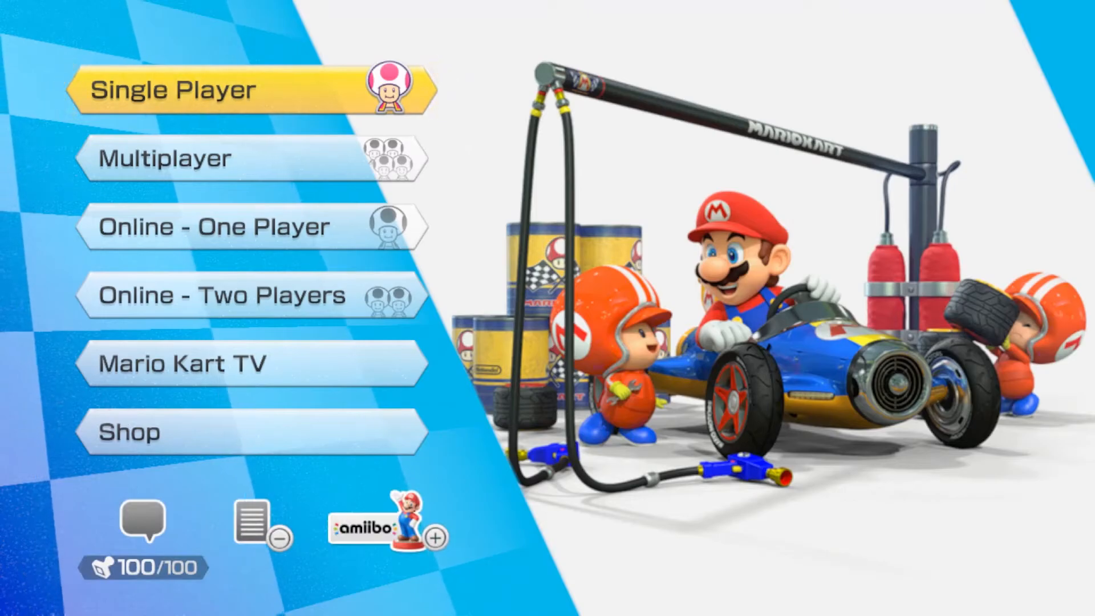
- Start Single Player, pick Baby Mario after previewing Donkey Kong, and choose the Gold Glider
click(177, 89)
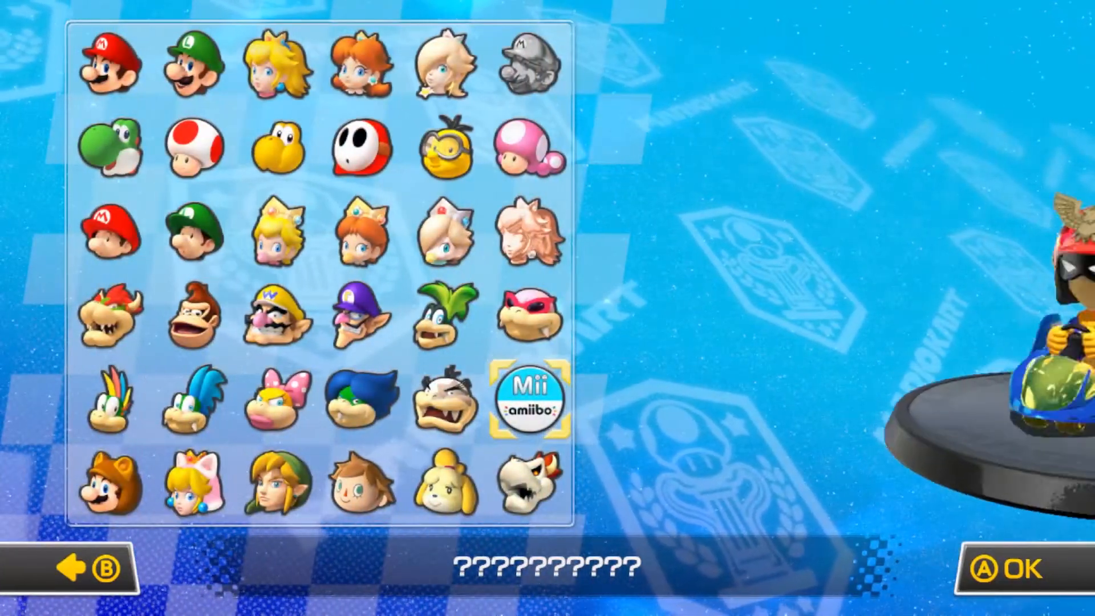
click(192, 324)
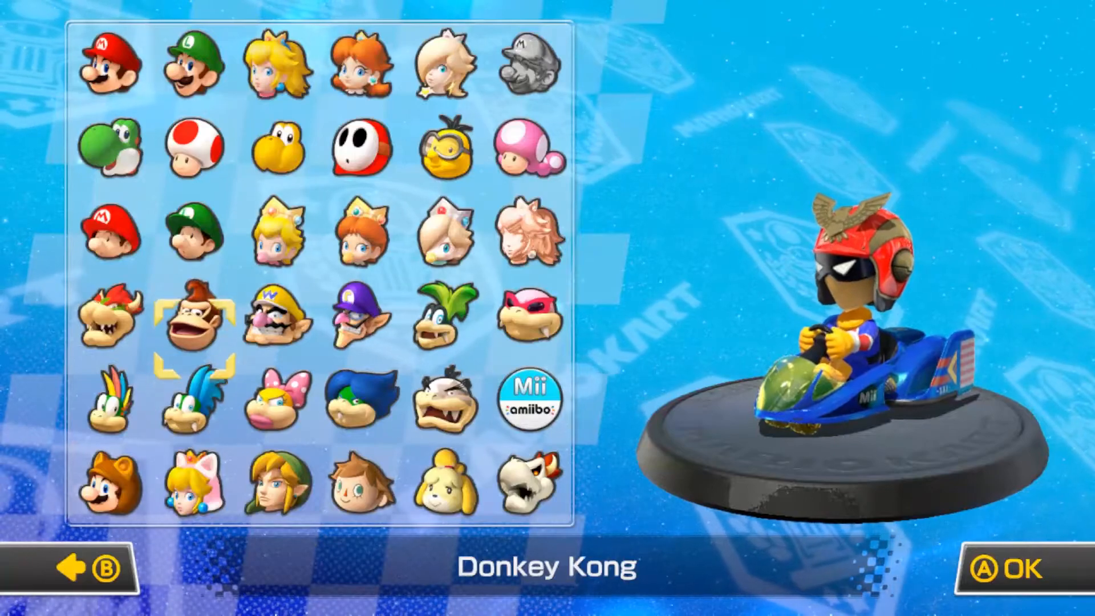
click(114, 237)
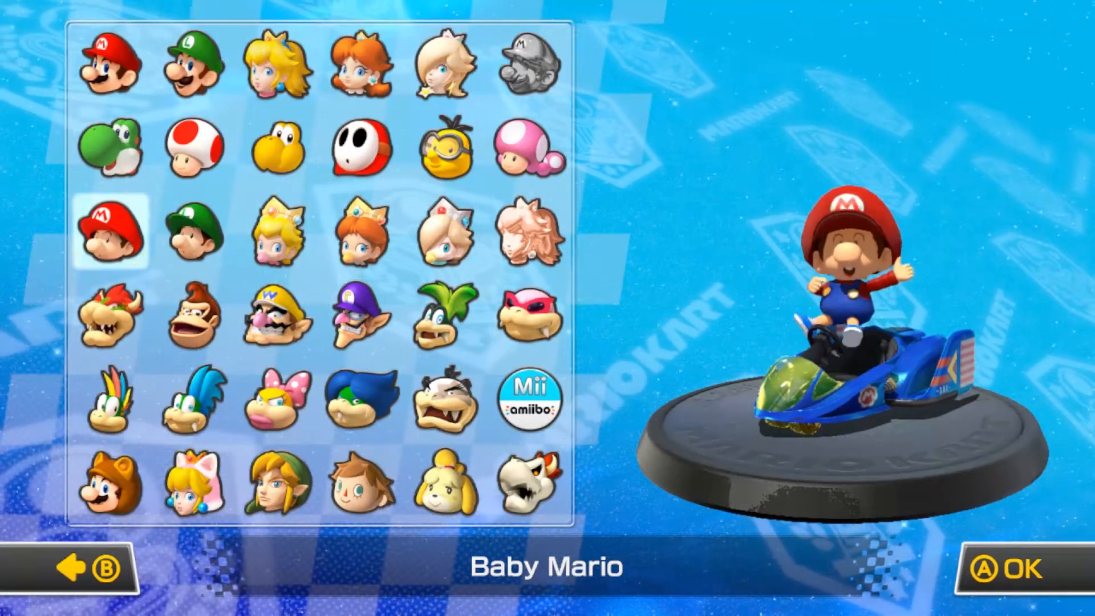
click(1026, 568)
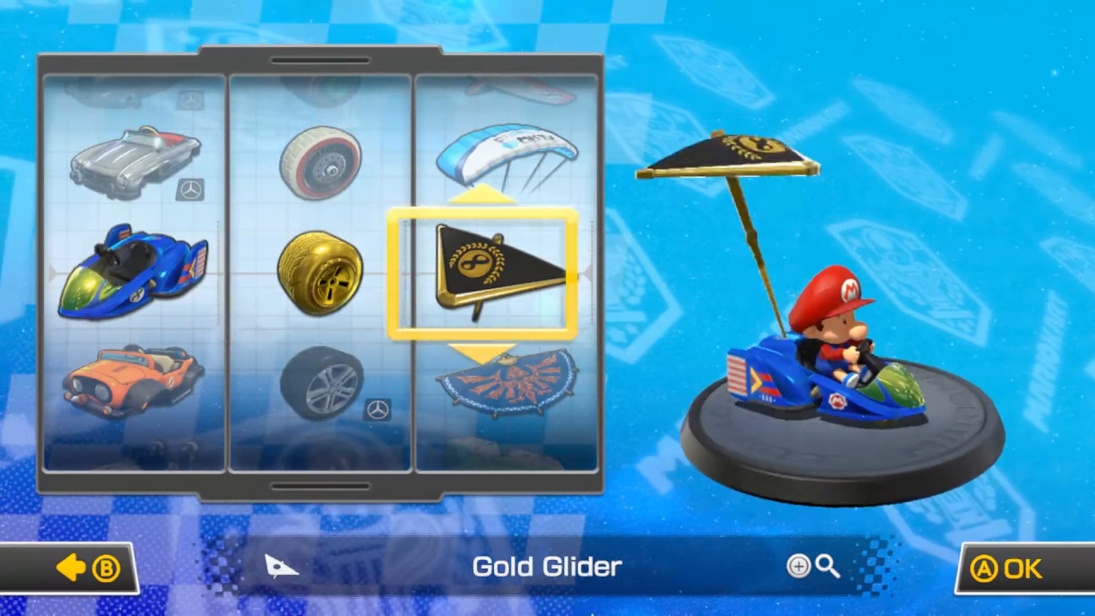
click(1017, 567)
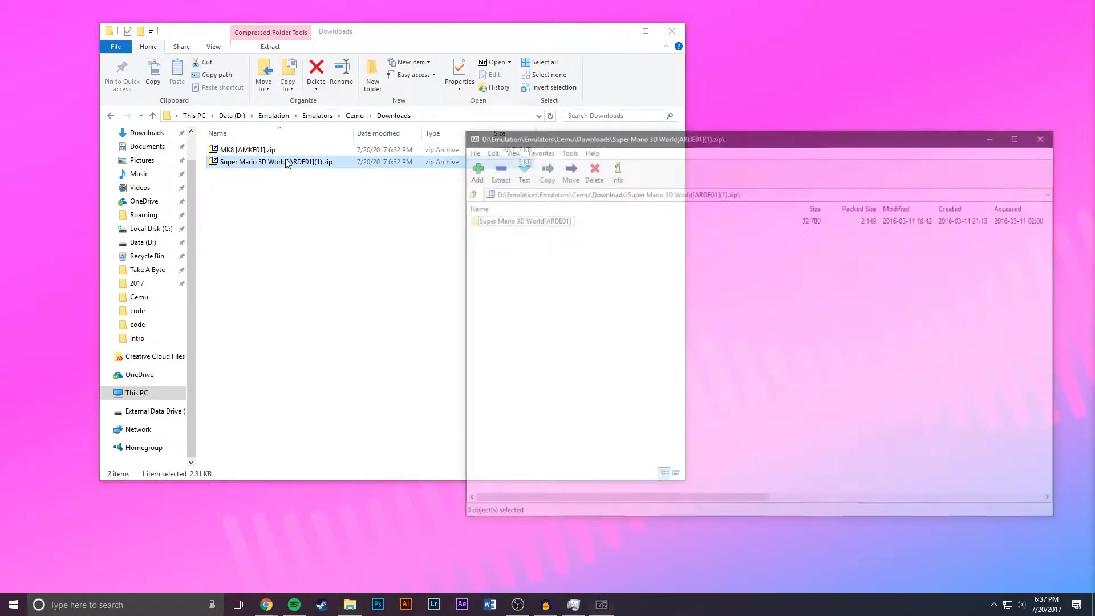
- Close 7-Zip, relaunch Cemu.exe and use File > Load to boot Super Mario 3D World
click(1038, 139)
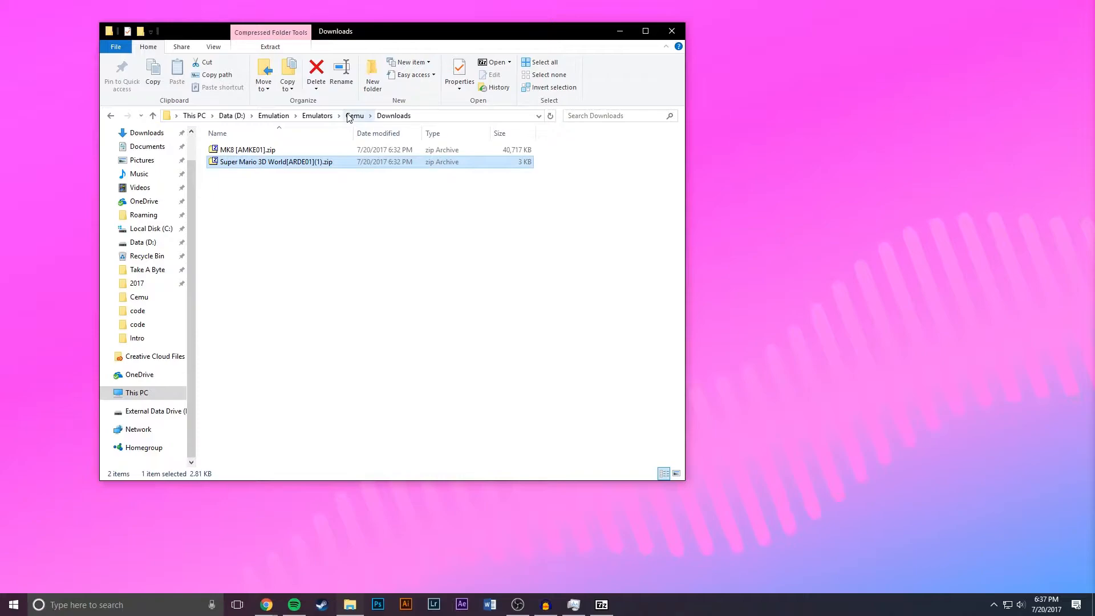
click(353, 116)
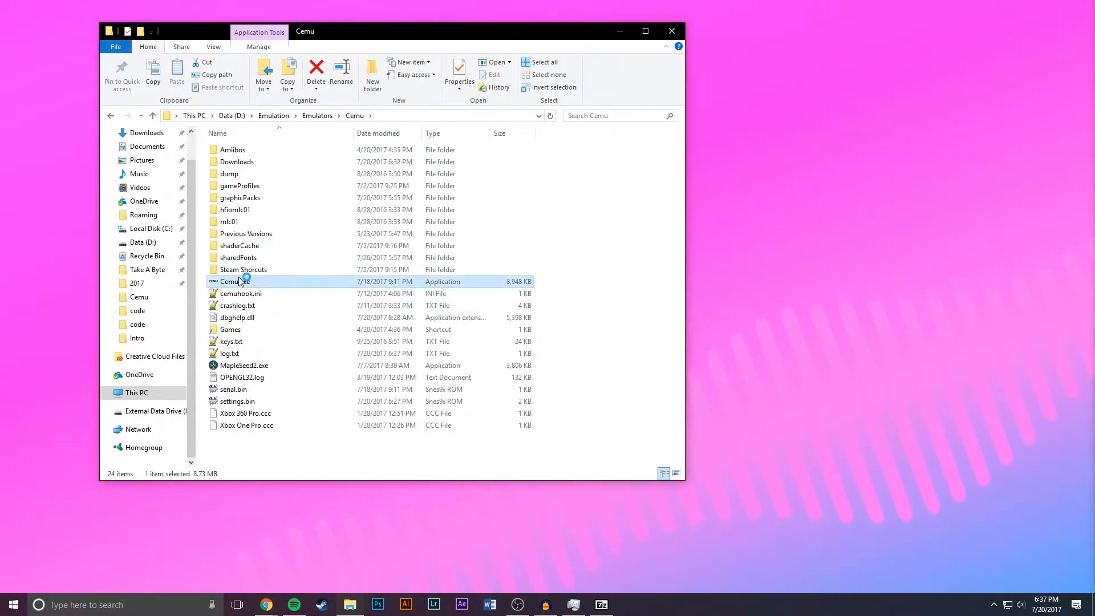
double_click(228, 281)
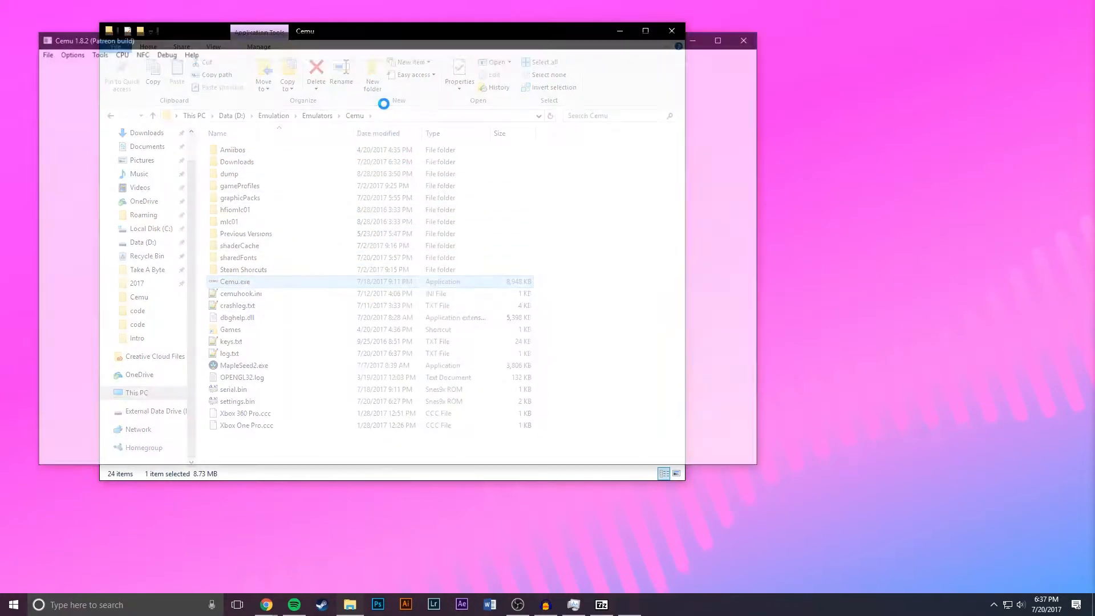
click(41, 53)
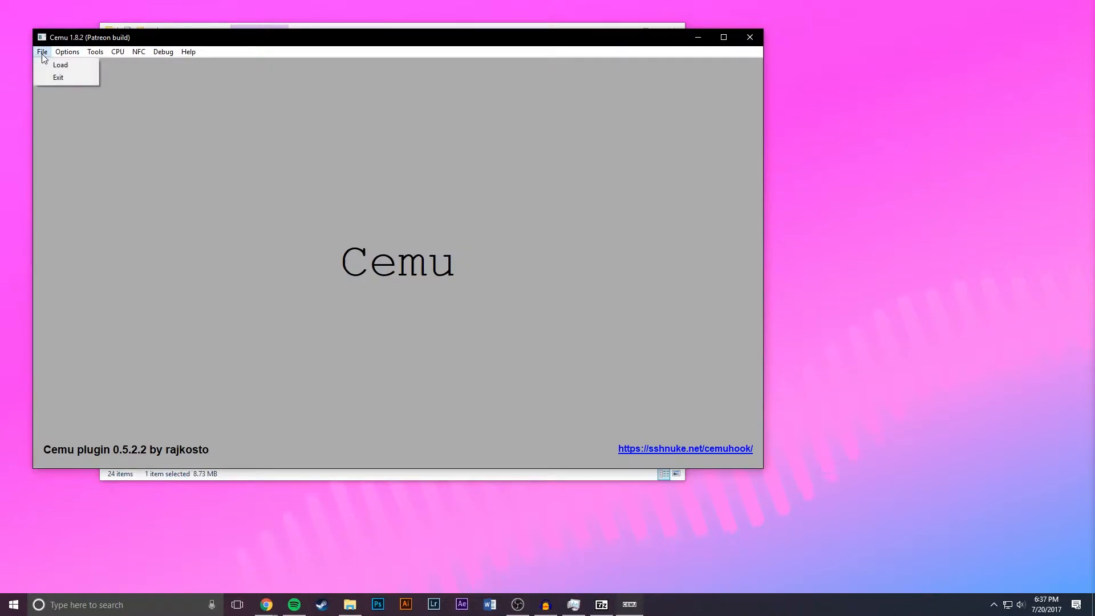
click(60, 64)
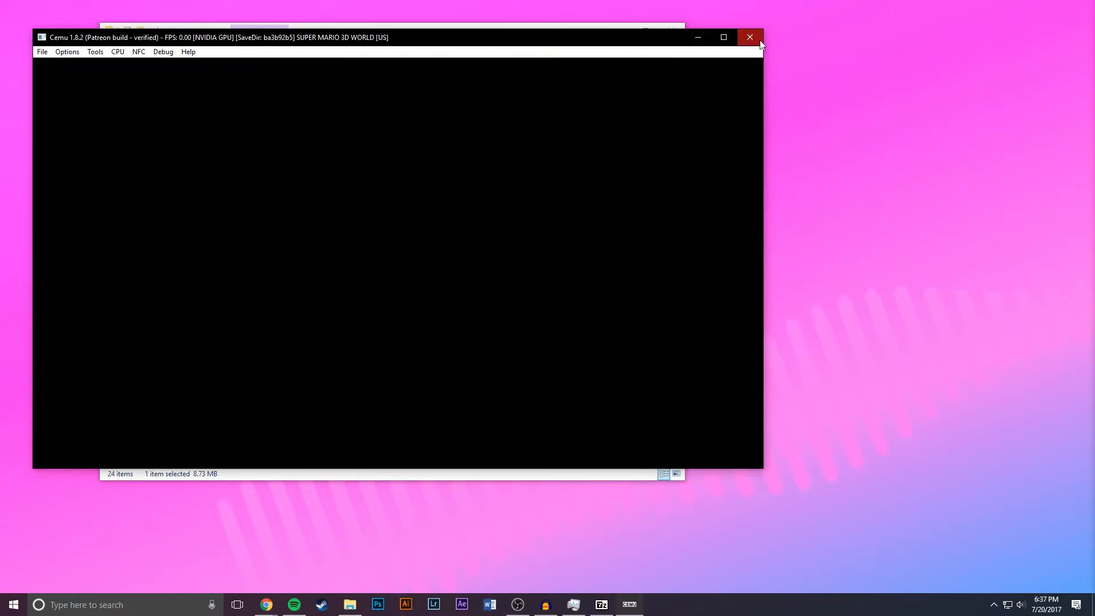
- Close Cemu and navigate through mlc01 and emulatorSave into the ba3b92b5 save folder
click(749, 37)
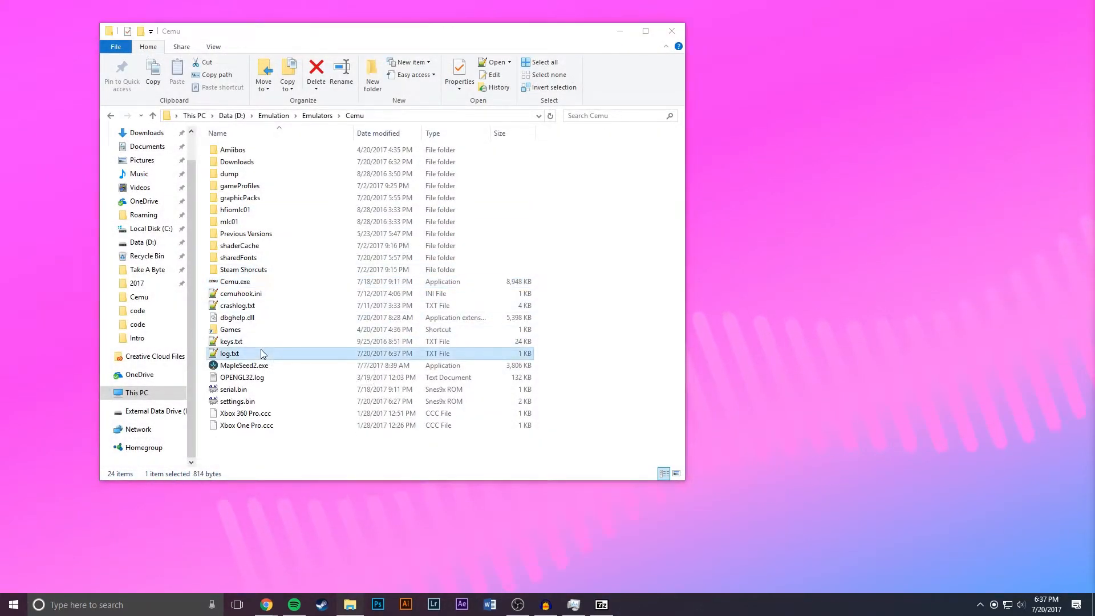
double_click(228, 353)
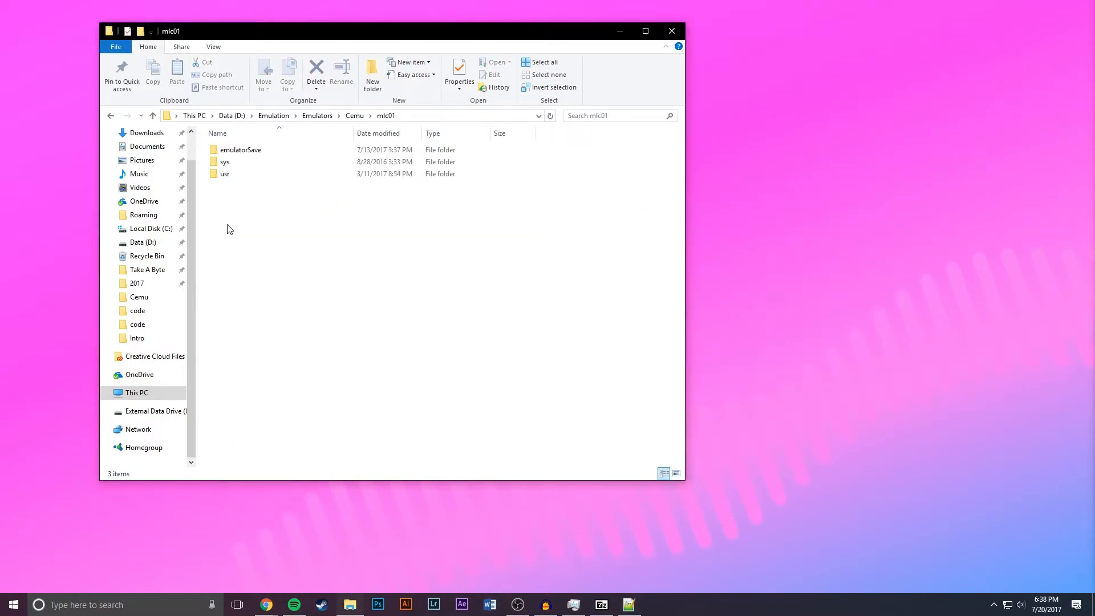
double_click(240, 149)
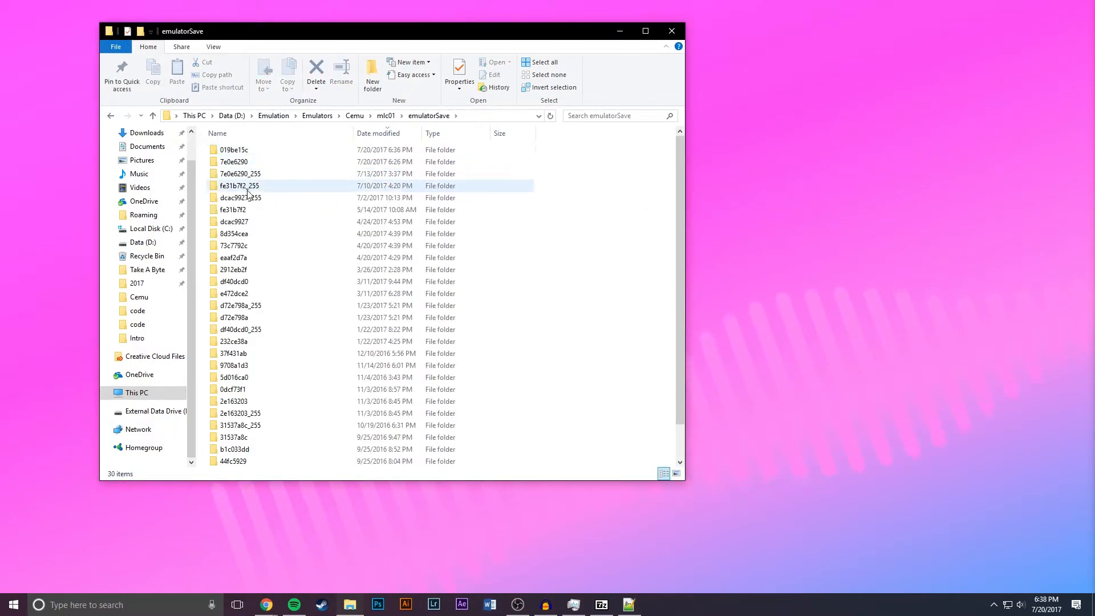
mouse_move(290, 293)
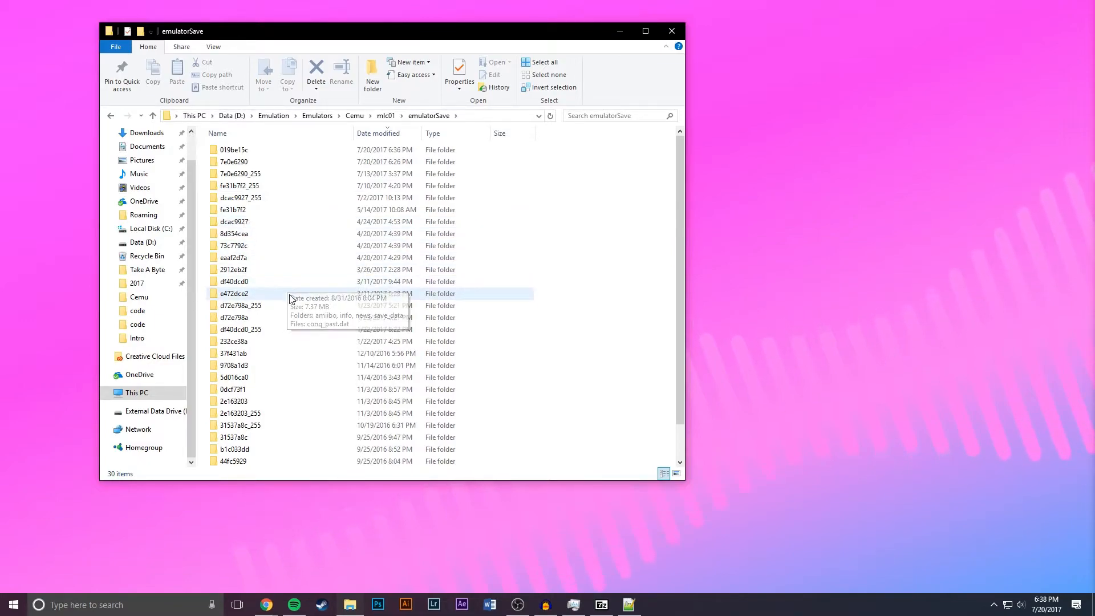
scroll(down, 3)
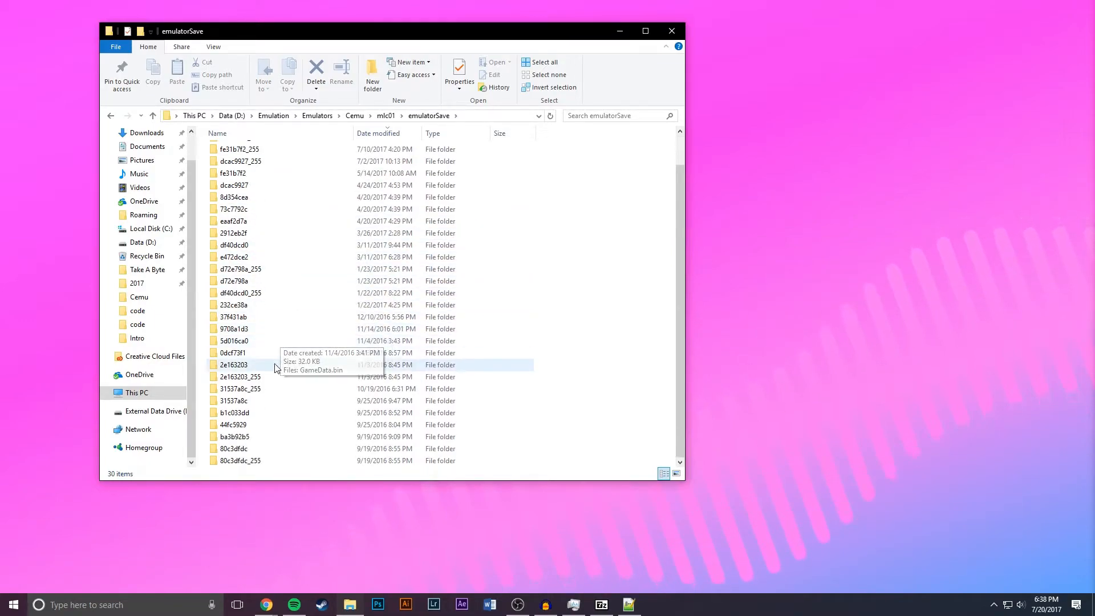
mouse_move(258, 438)
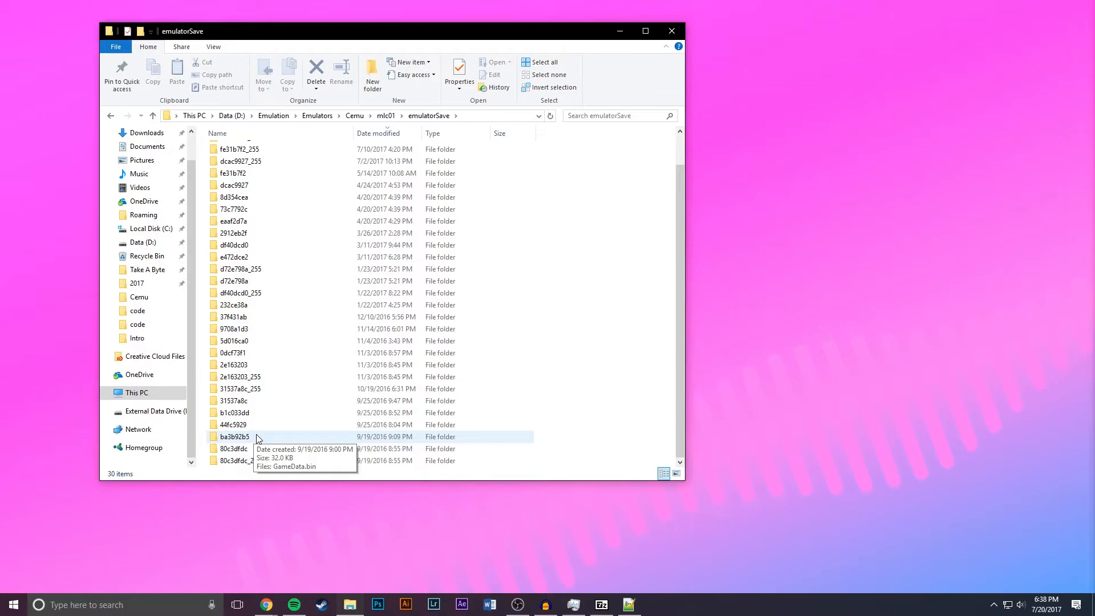
double_click(221, 435)
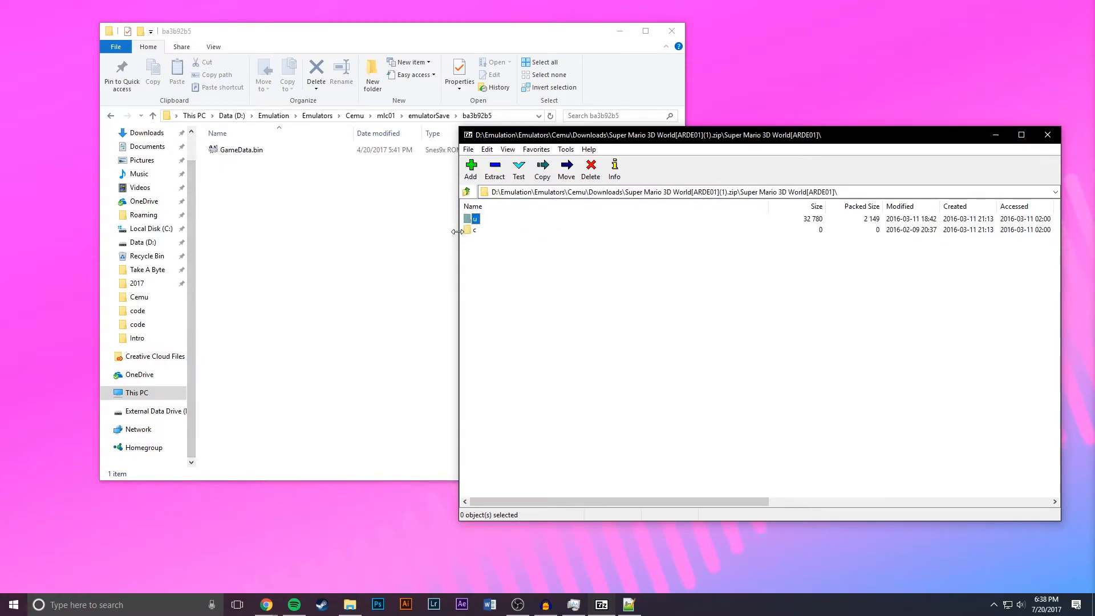
- Copy GameData.bin from the archive's u folder into ba3b92b5, overwriting the existing file
double_click(467, 218)
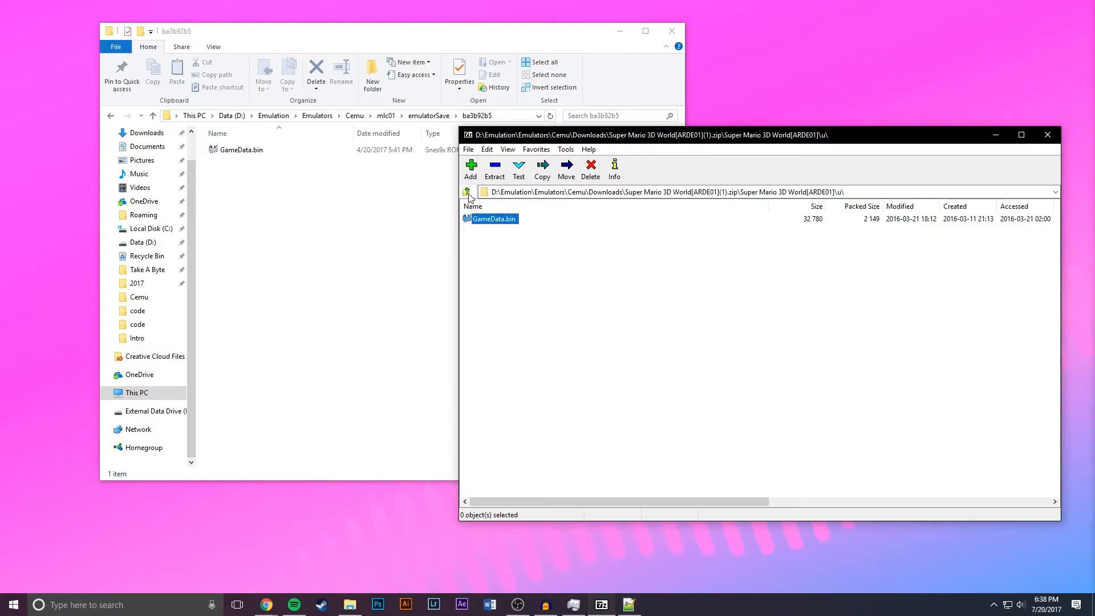
click(468, 191)
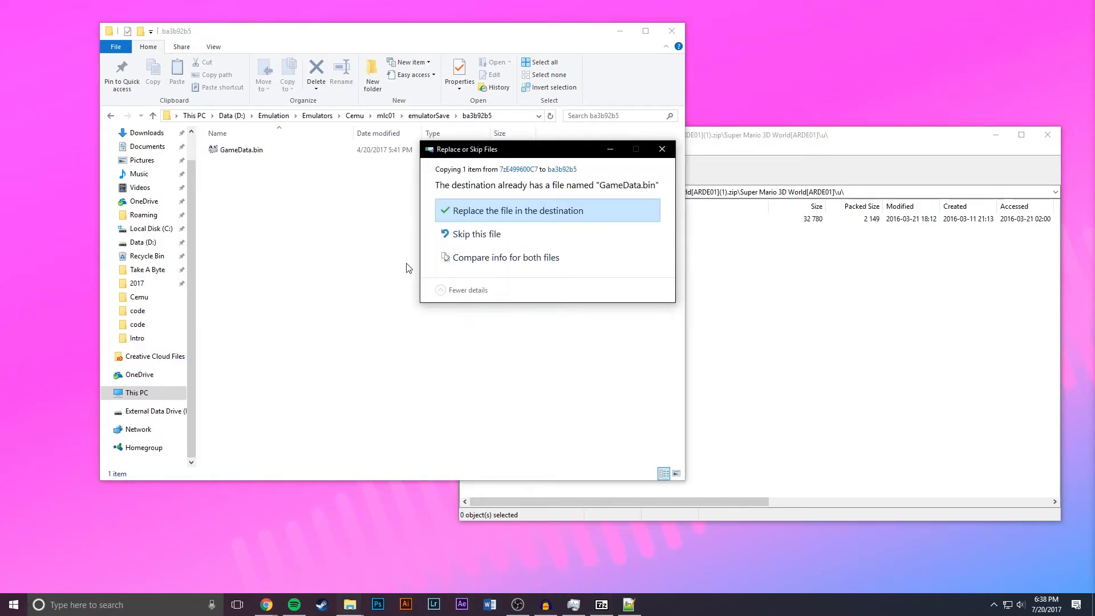
click(516, 210)
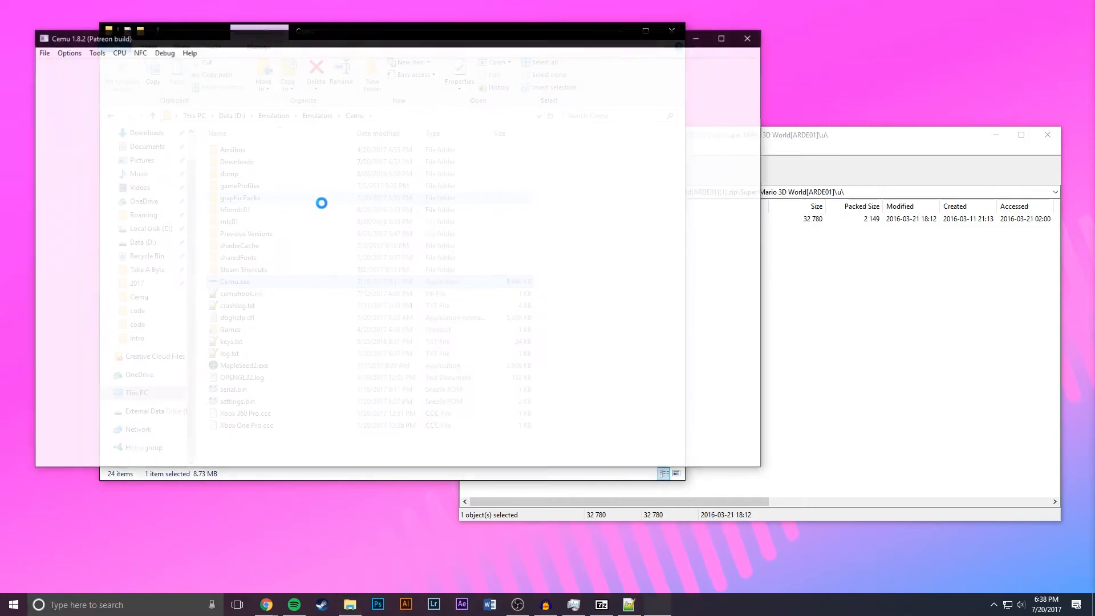
- Load Super Mario 3D World via File > Load and show its world map with all worlds unlocked
click(45, 53)
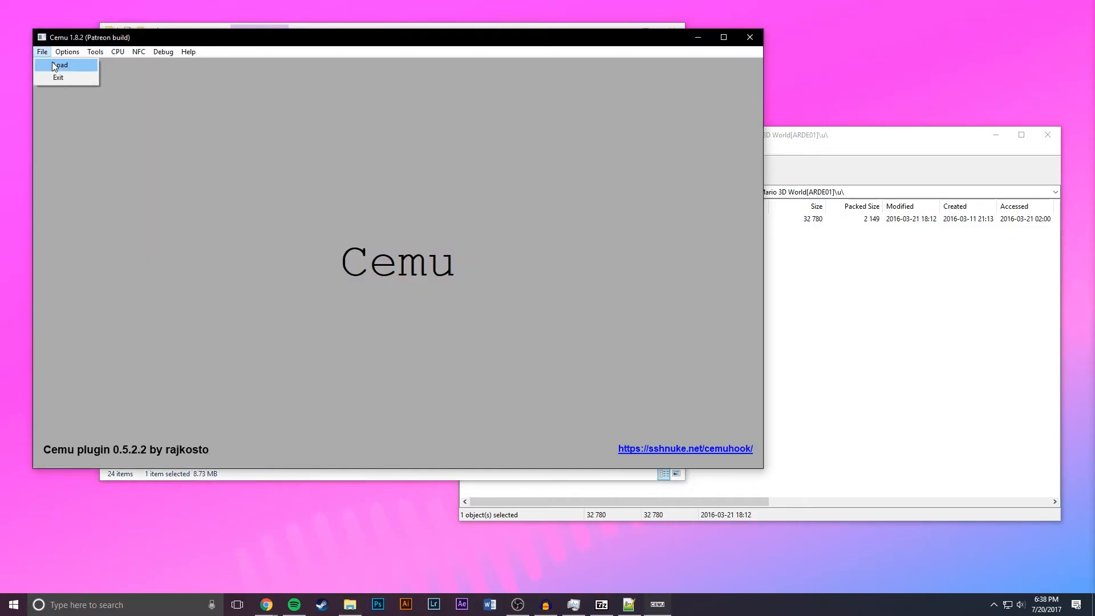
click(59, 63)
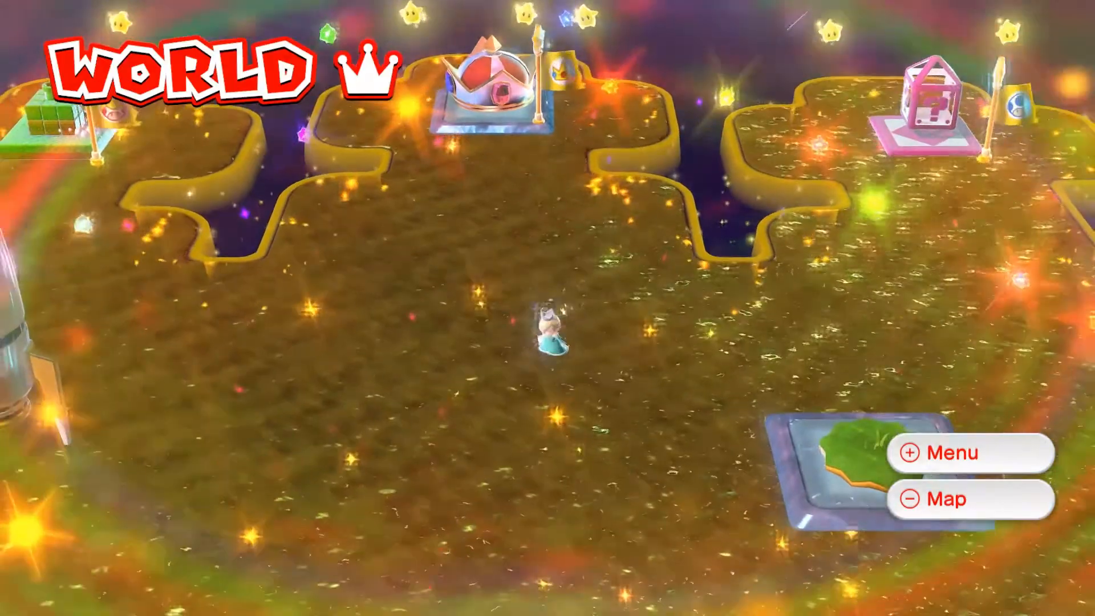
click(945, 502)
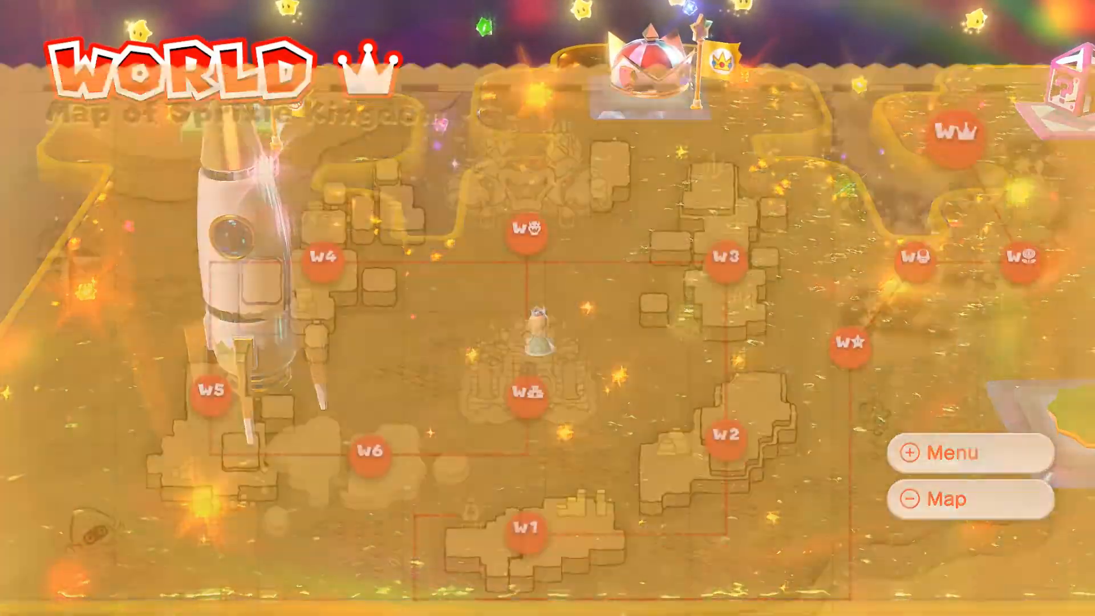